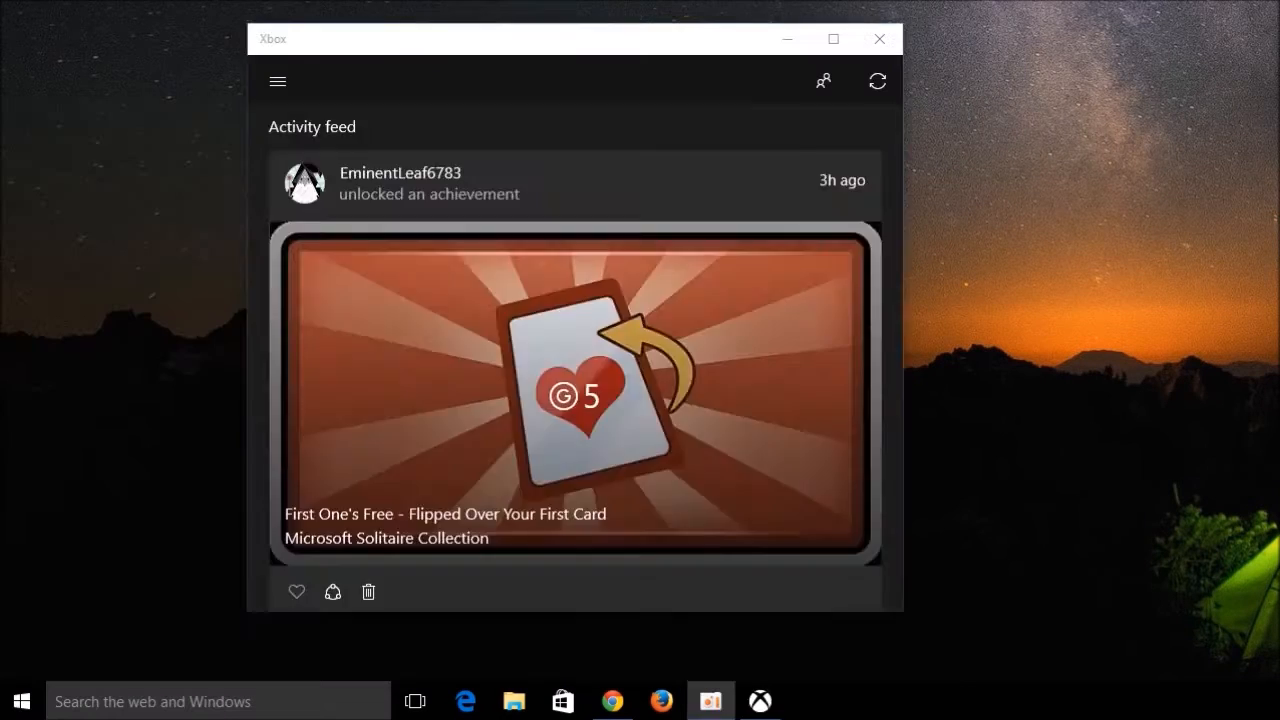
Go to the Game DVR page of the Xbox app's Settings
click(278, 81)
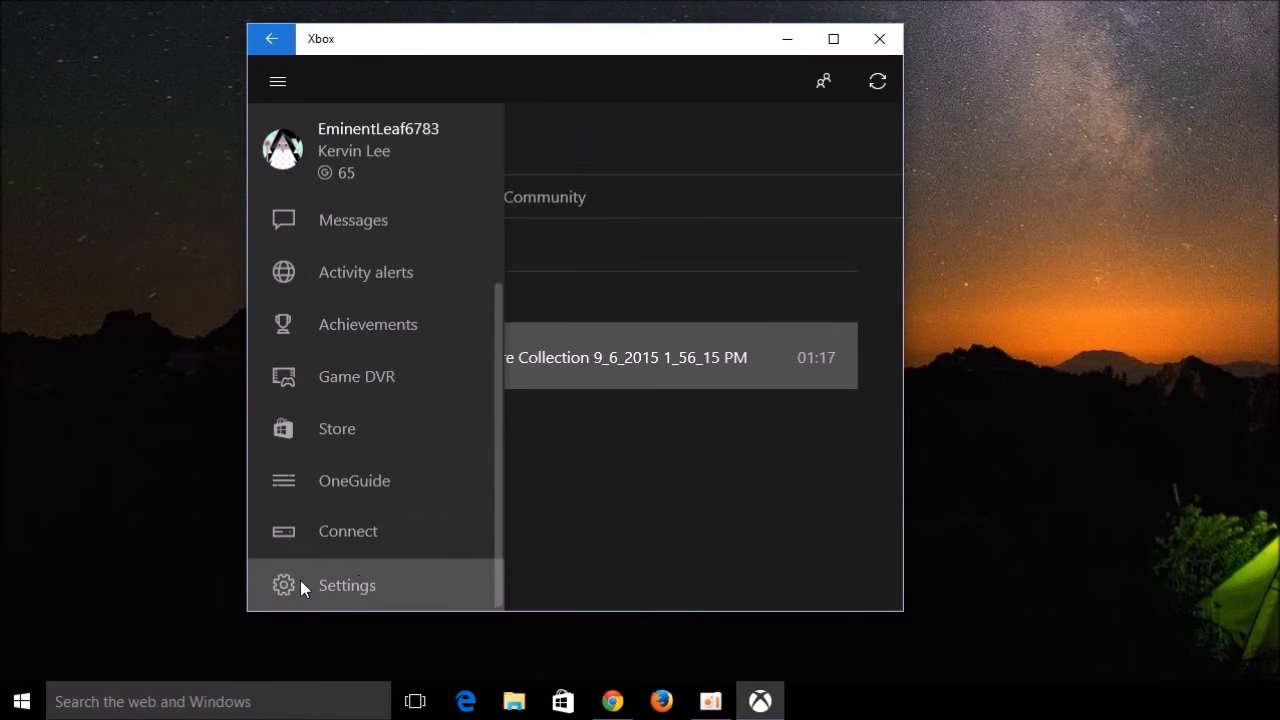
click(347, 585)
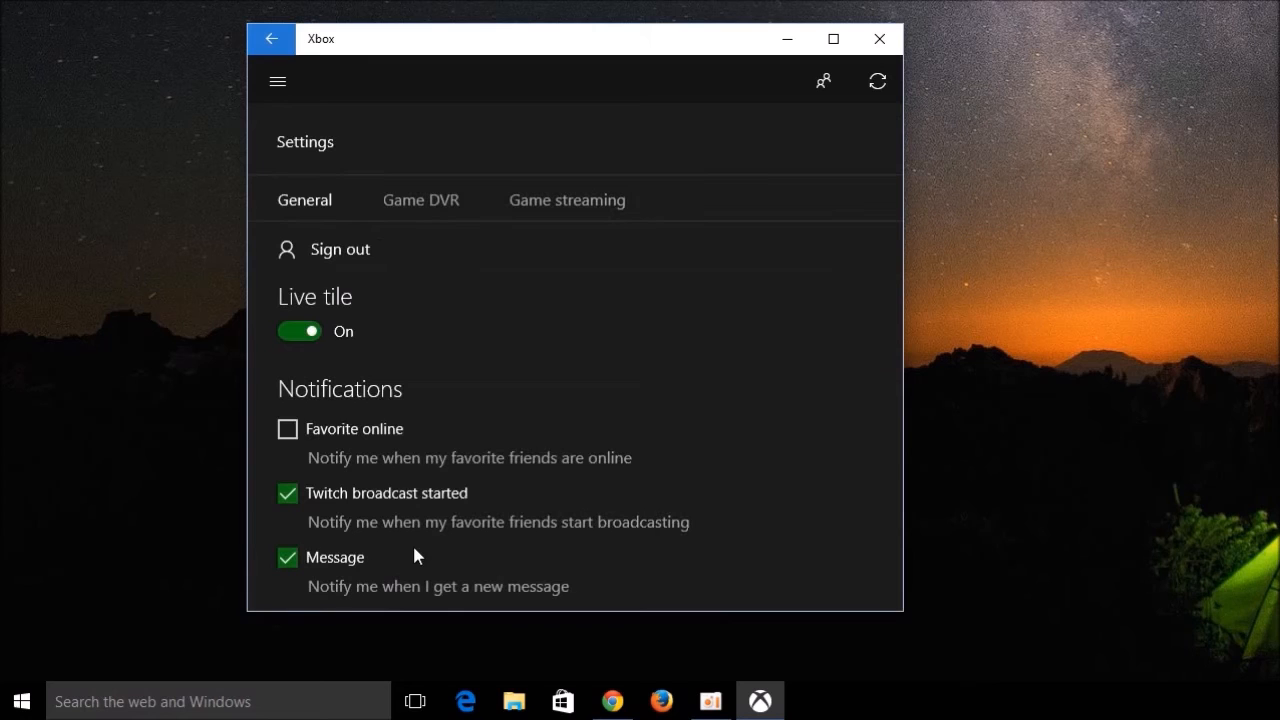
scroll(down, 3)
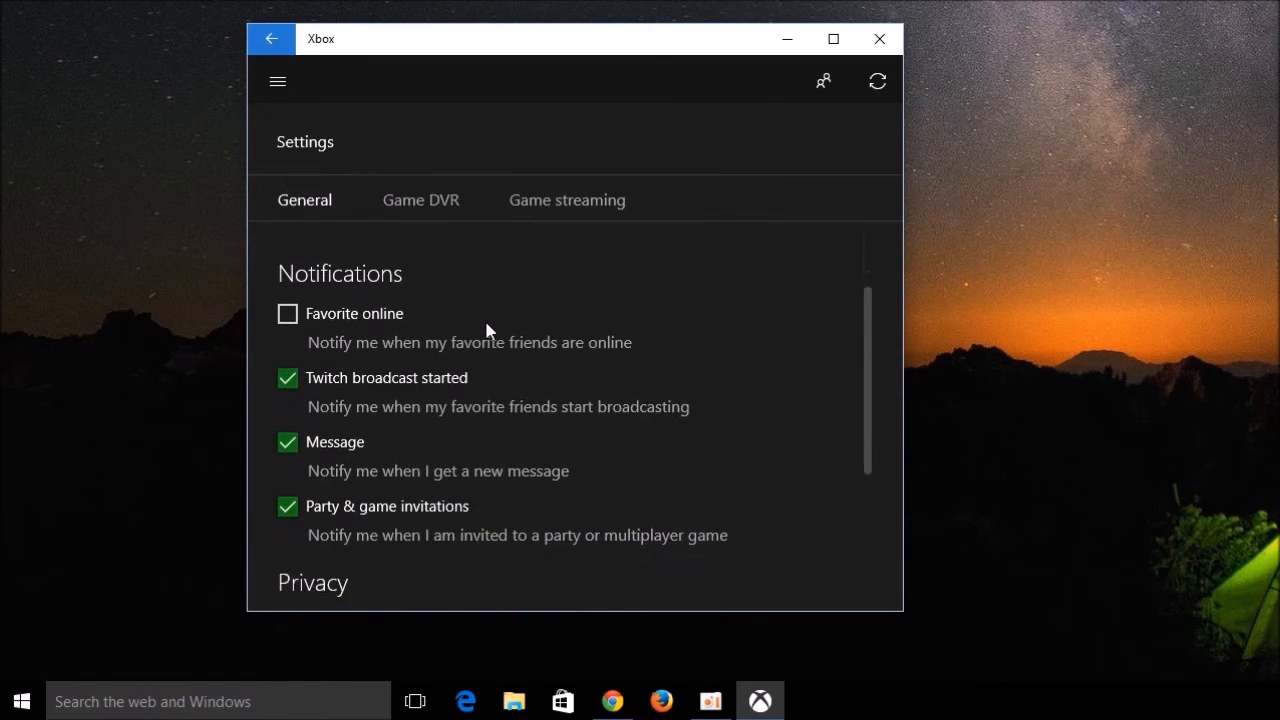
scroll(down, 3)
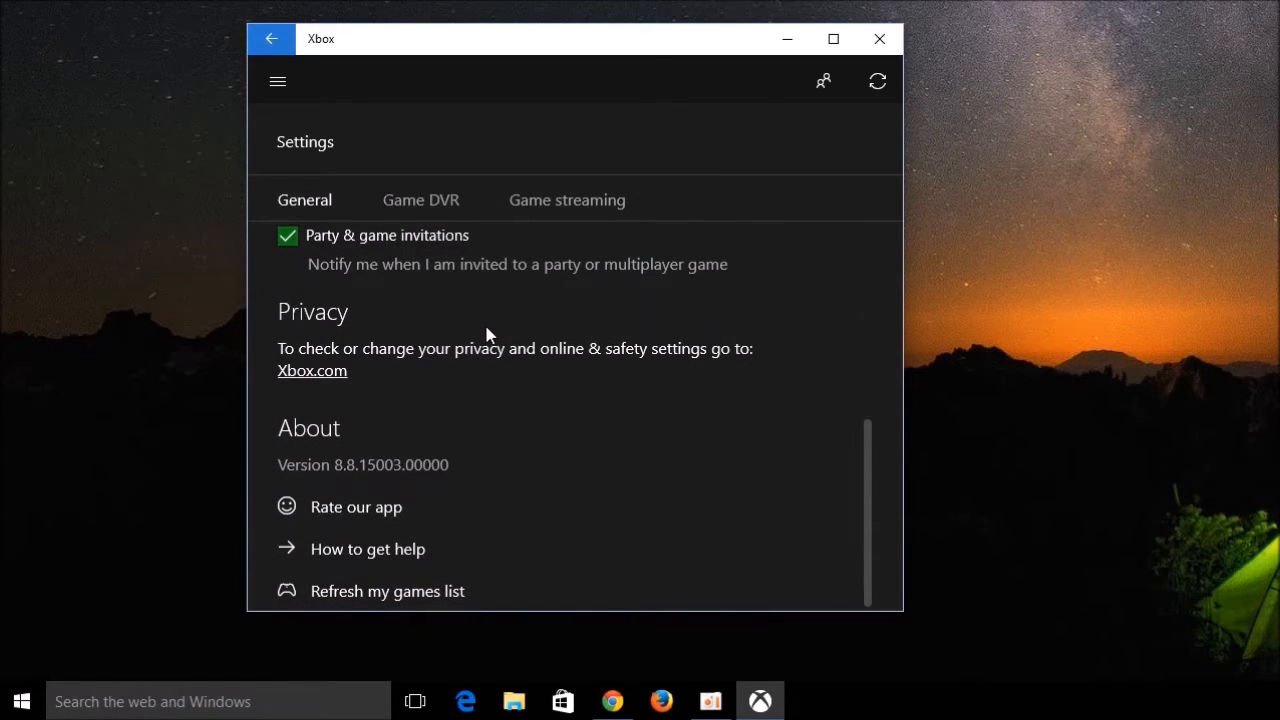
click(420, 199)
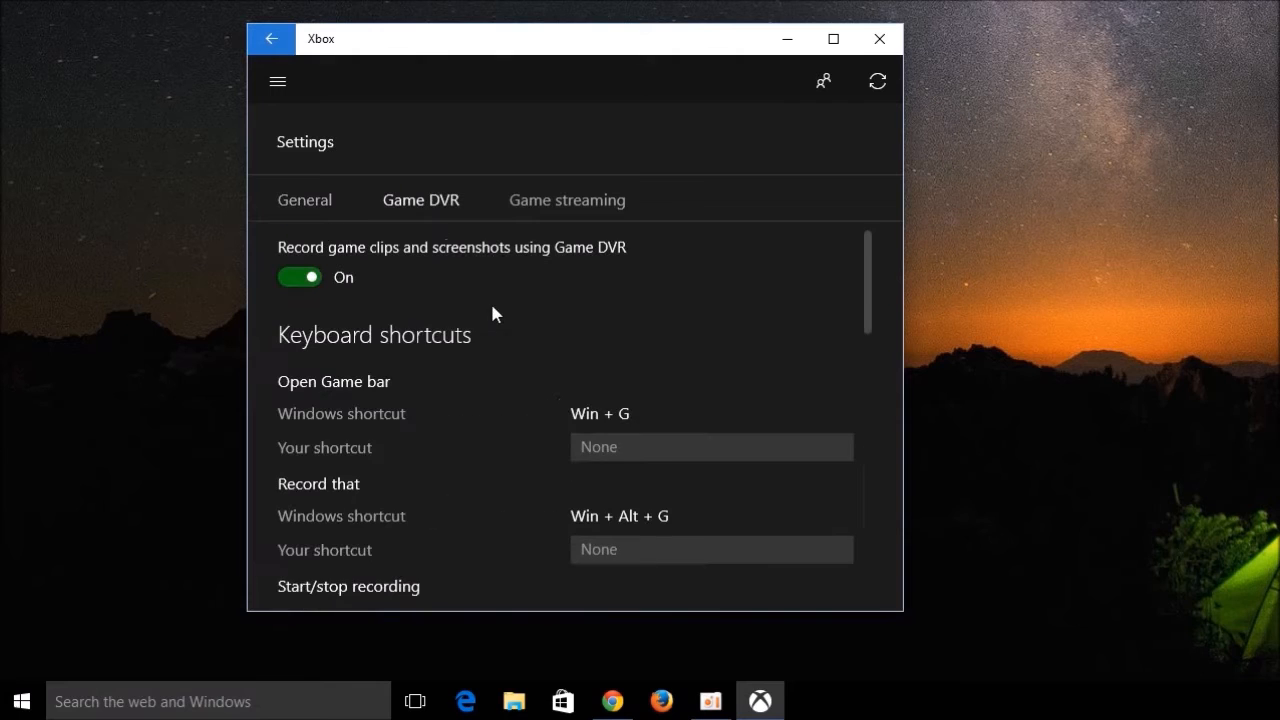
Switch background recording on and set video quality to High
scroll(down, 3)
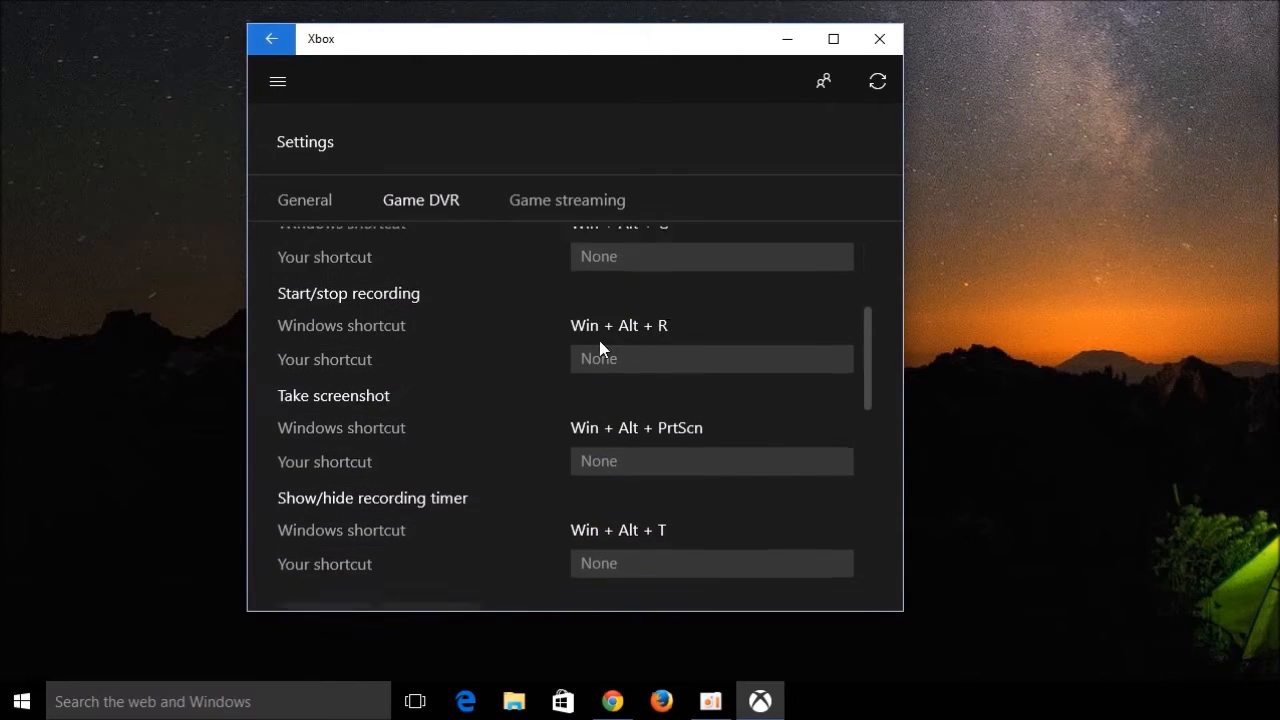
scroll(down, 3)
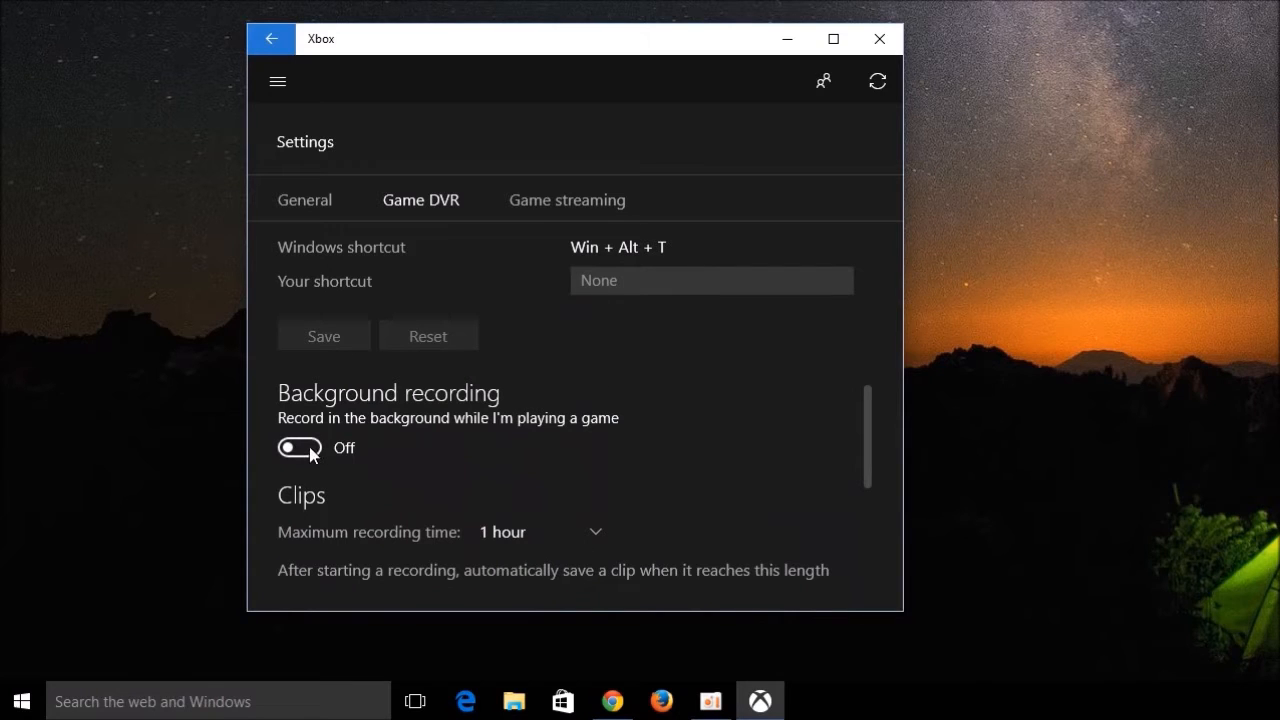
click(299, 447)
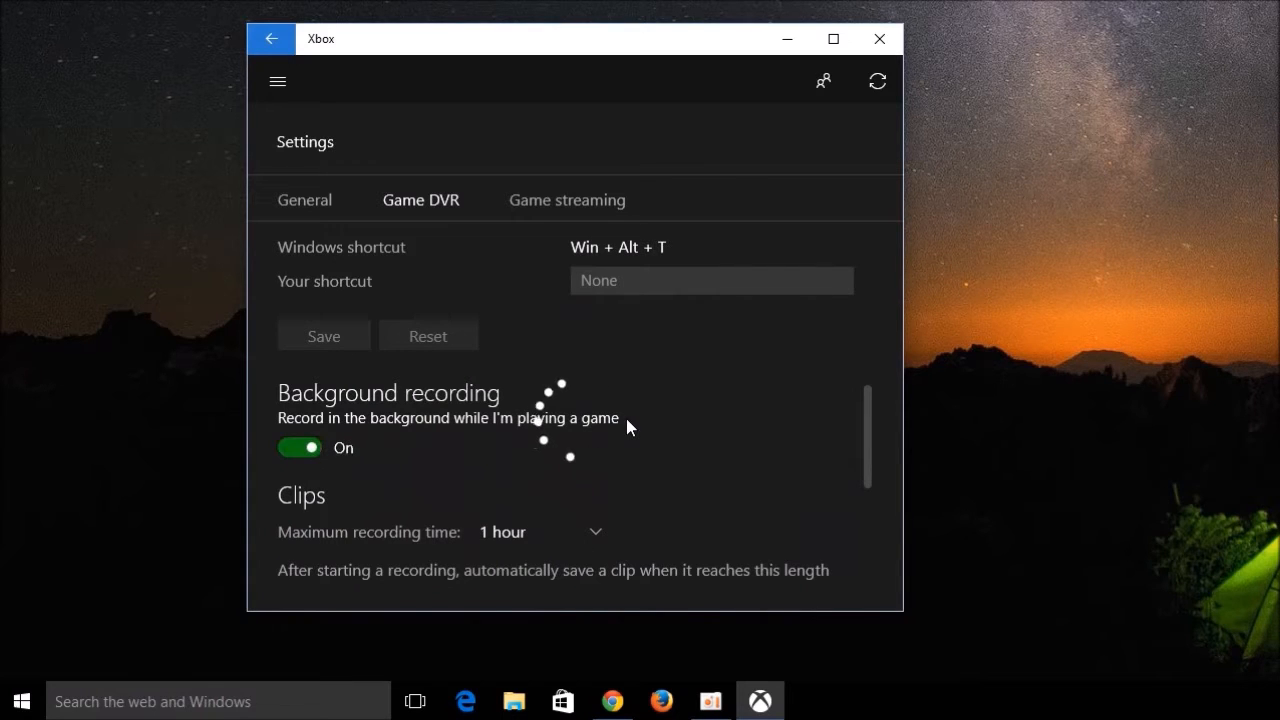
scroll(down, 3)
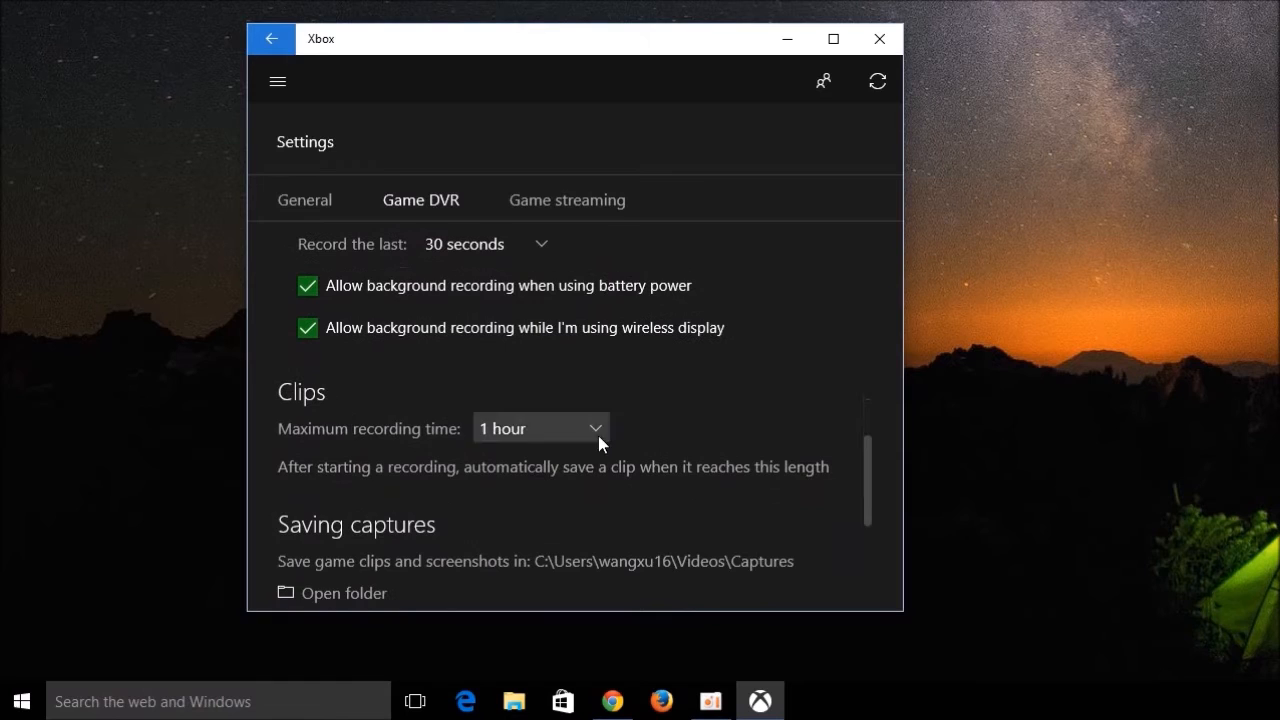
scroll(down, 3)
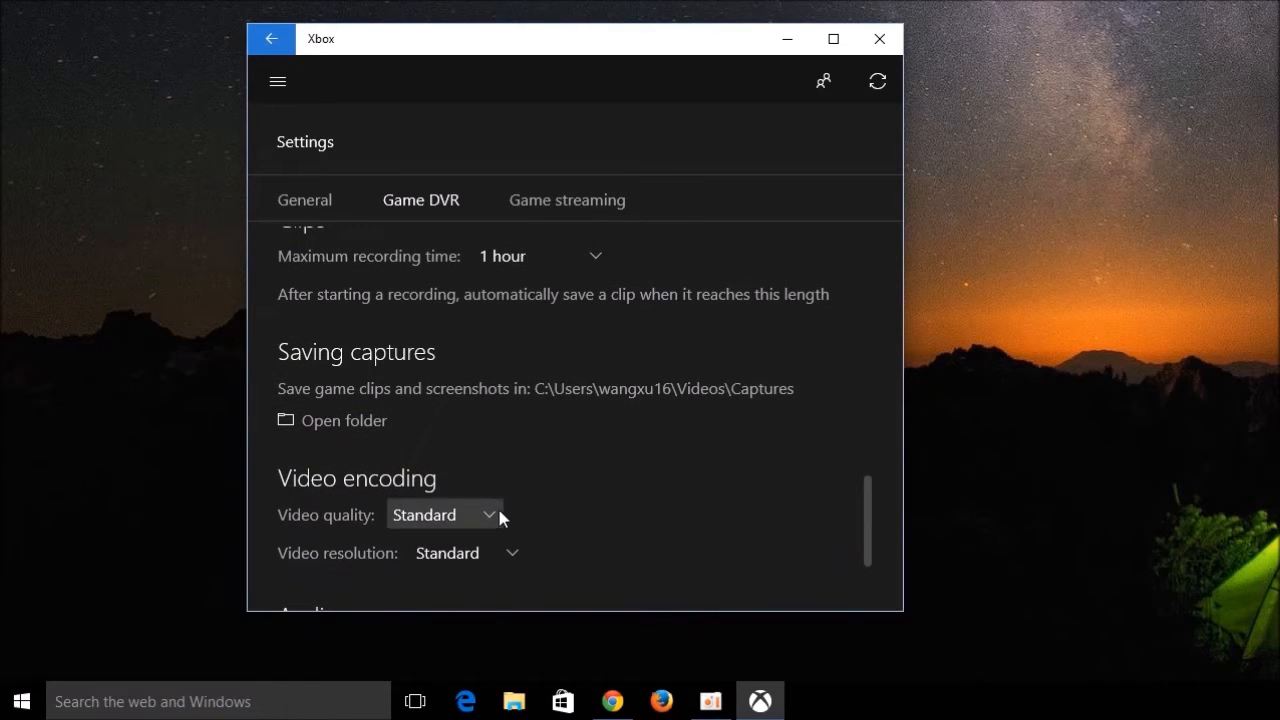
click(444, 514)
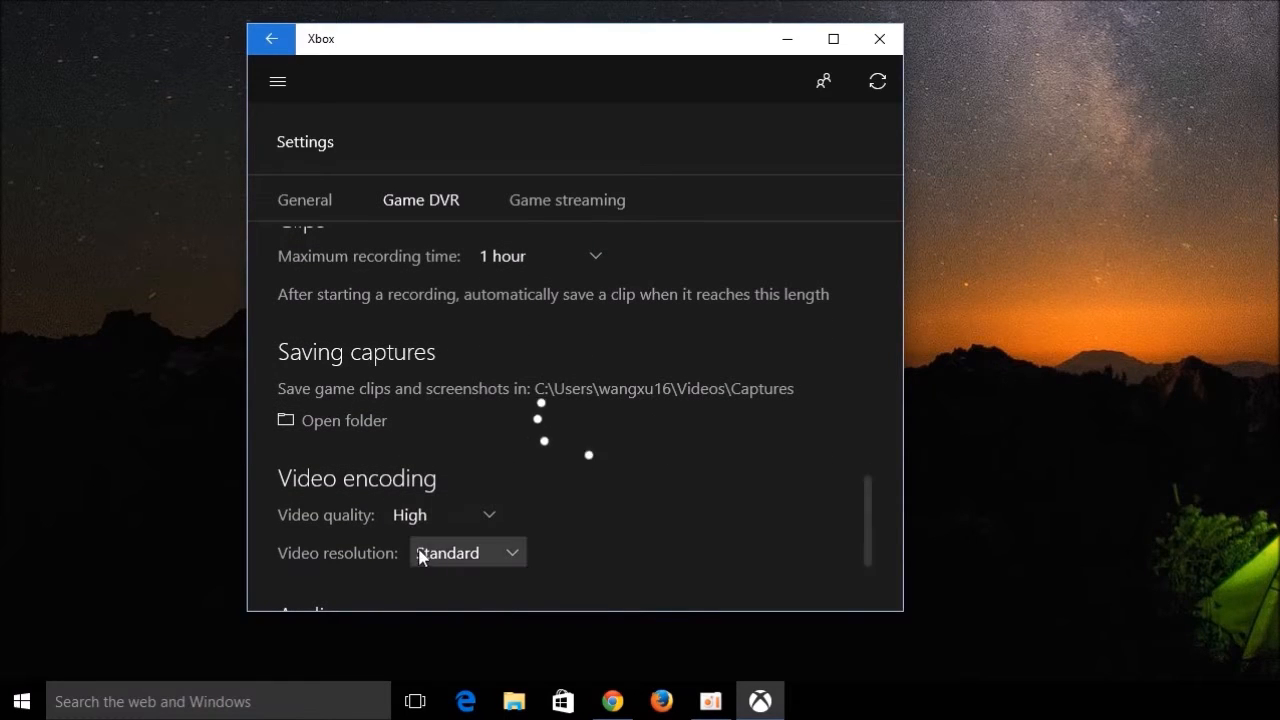
mouse_move(782, 558)
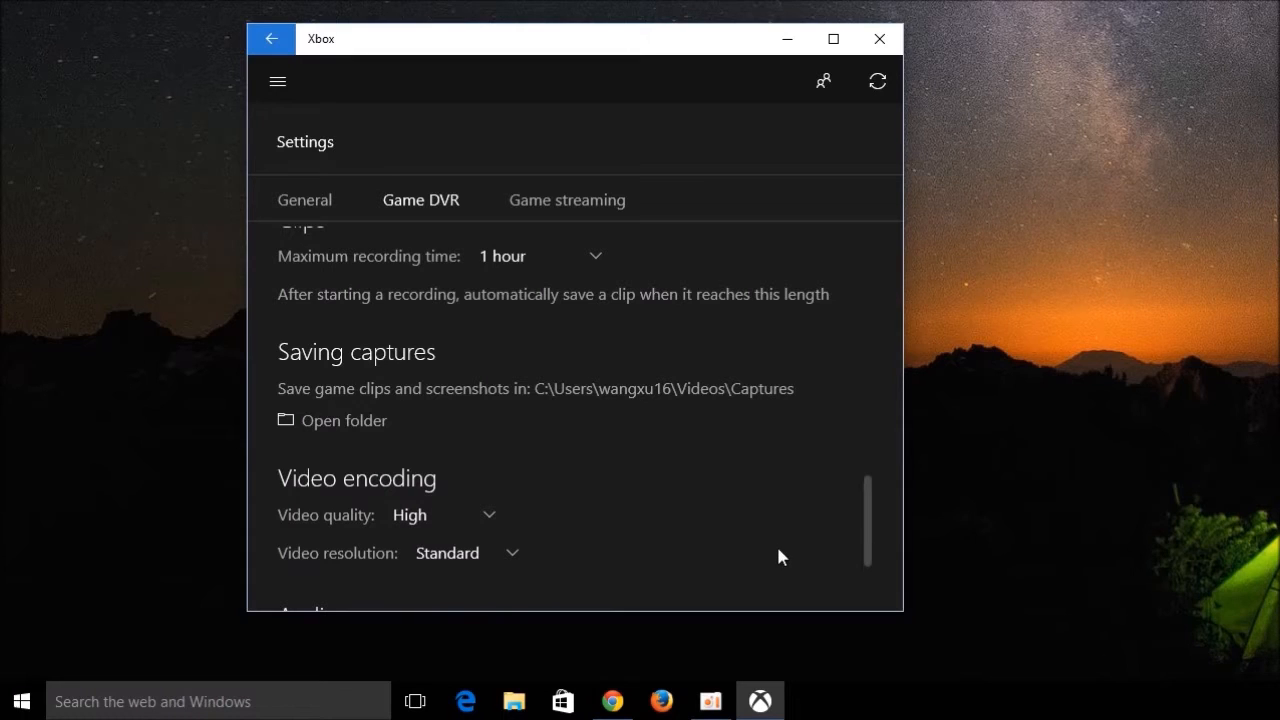
Launch Microsoft Solitaire Collection from My games in the Xbox menu
click(278, 81)
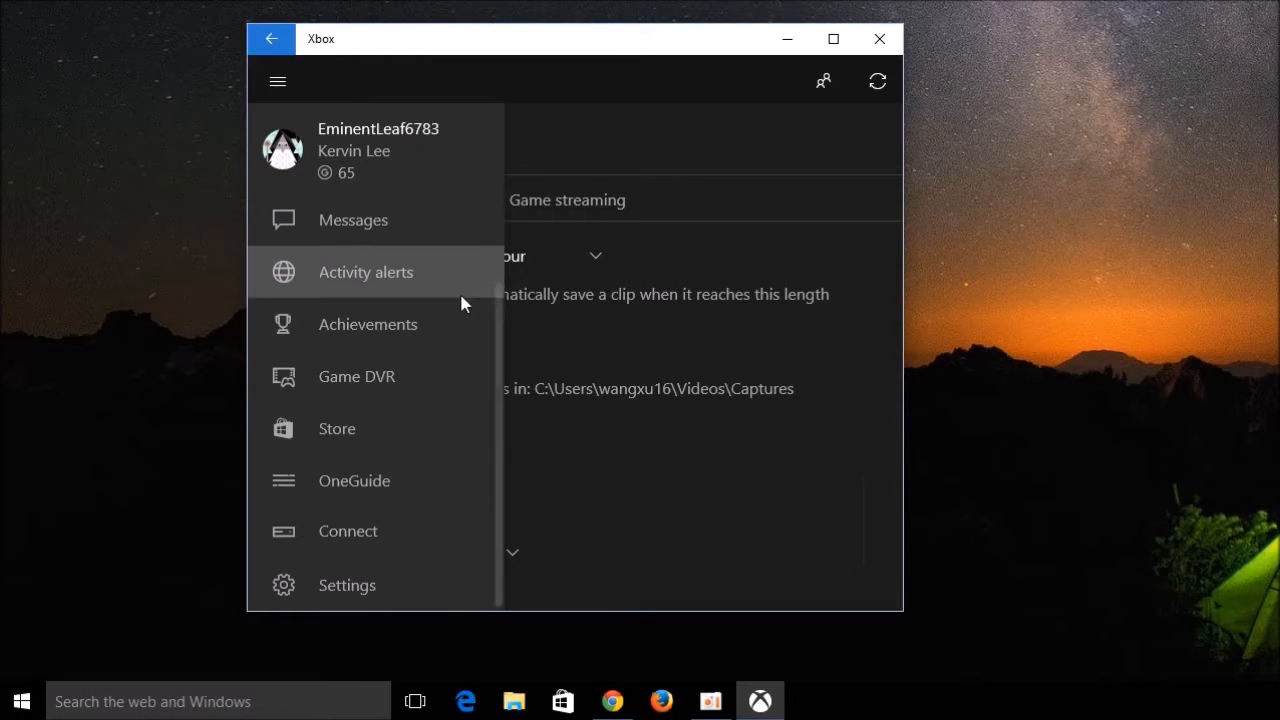
scroll(up, 3)
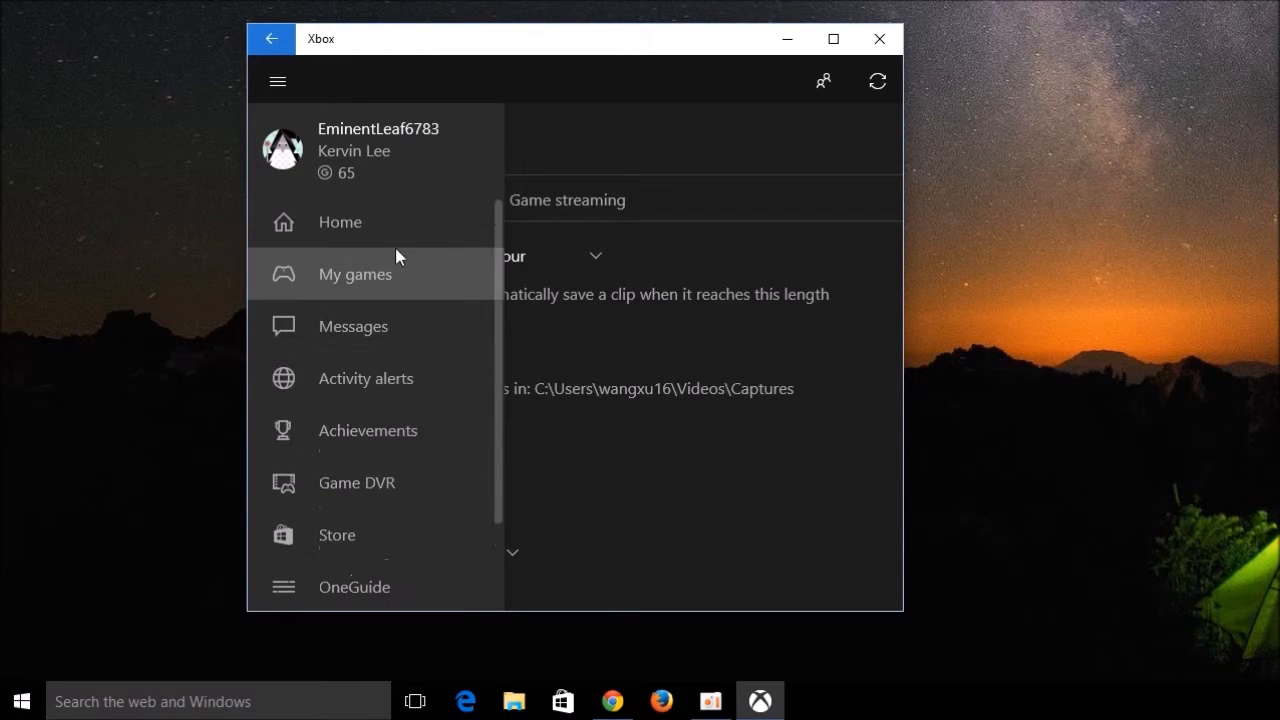
click(354, 274)
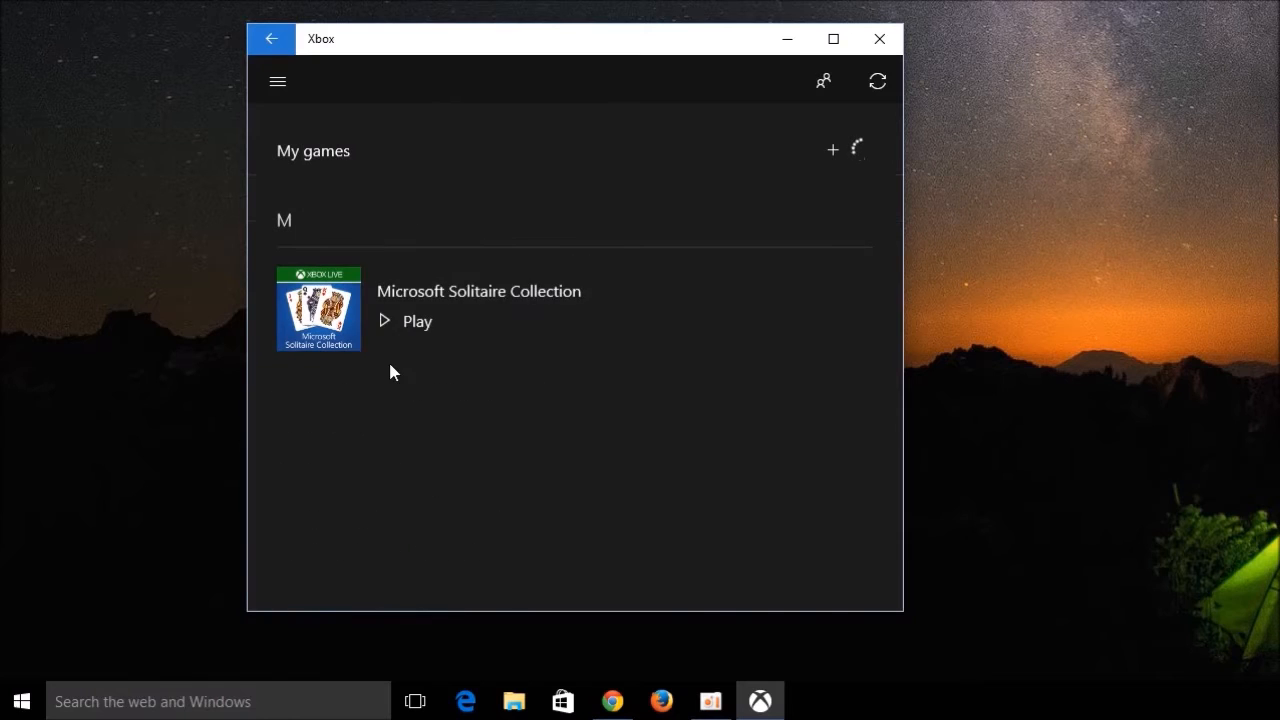
click(404, 321)
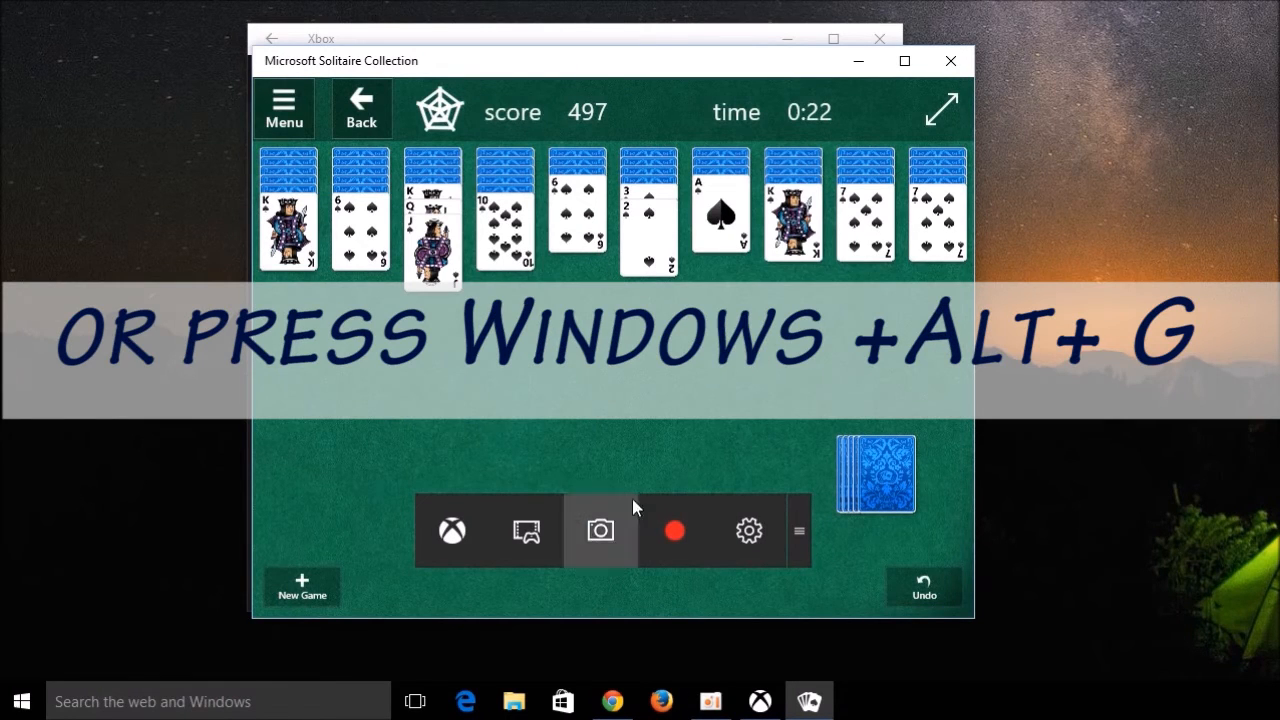
Record a Game bar clip while moving cards and dealing a new row in Spider Solitaire
click(673, 531)
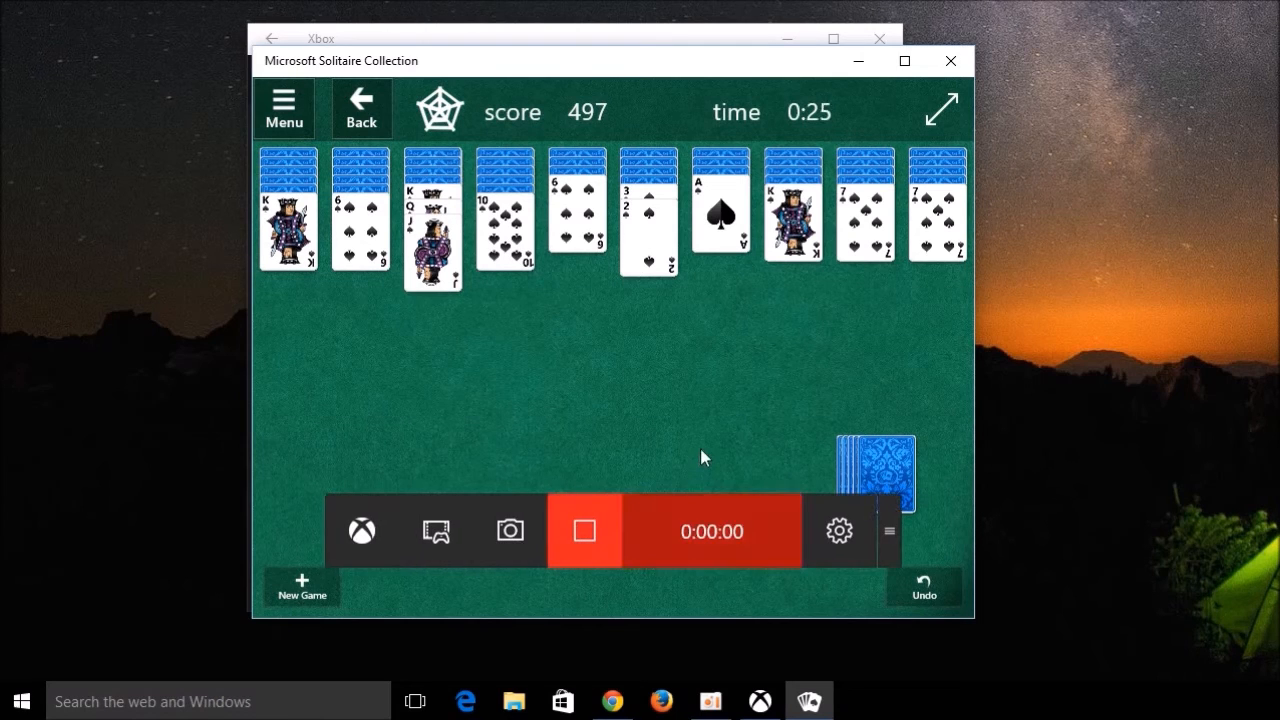
click(583, 530)
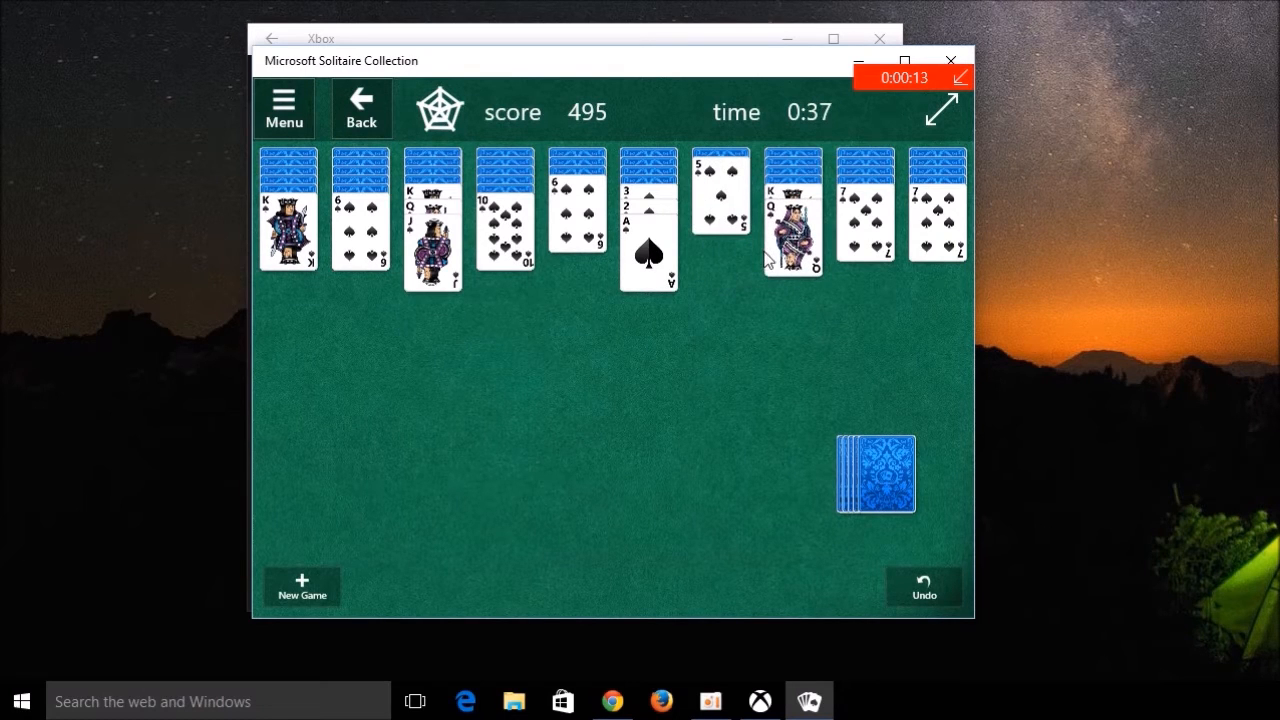
click(577, 230)
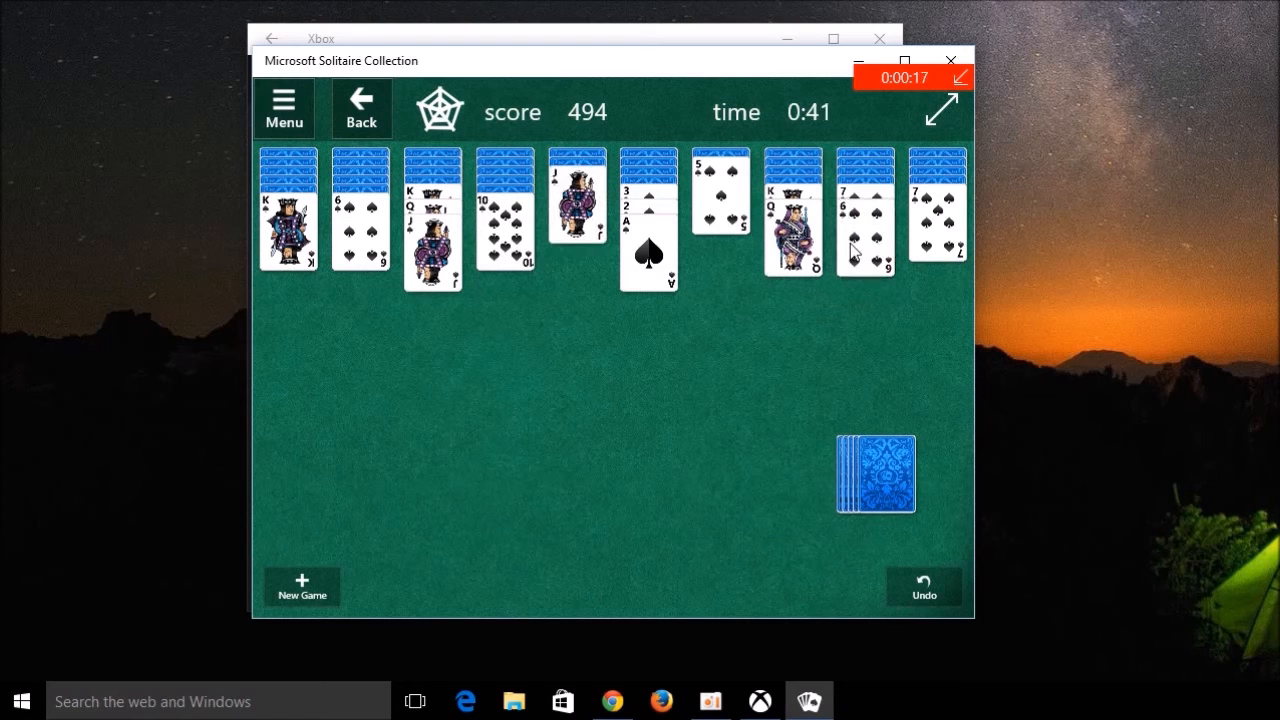
click(874, 474)
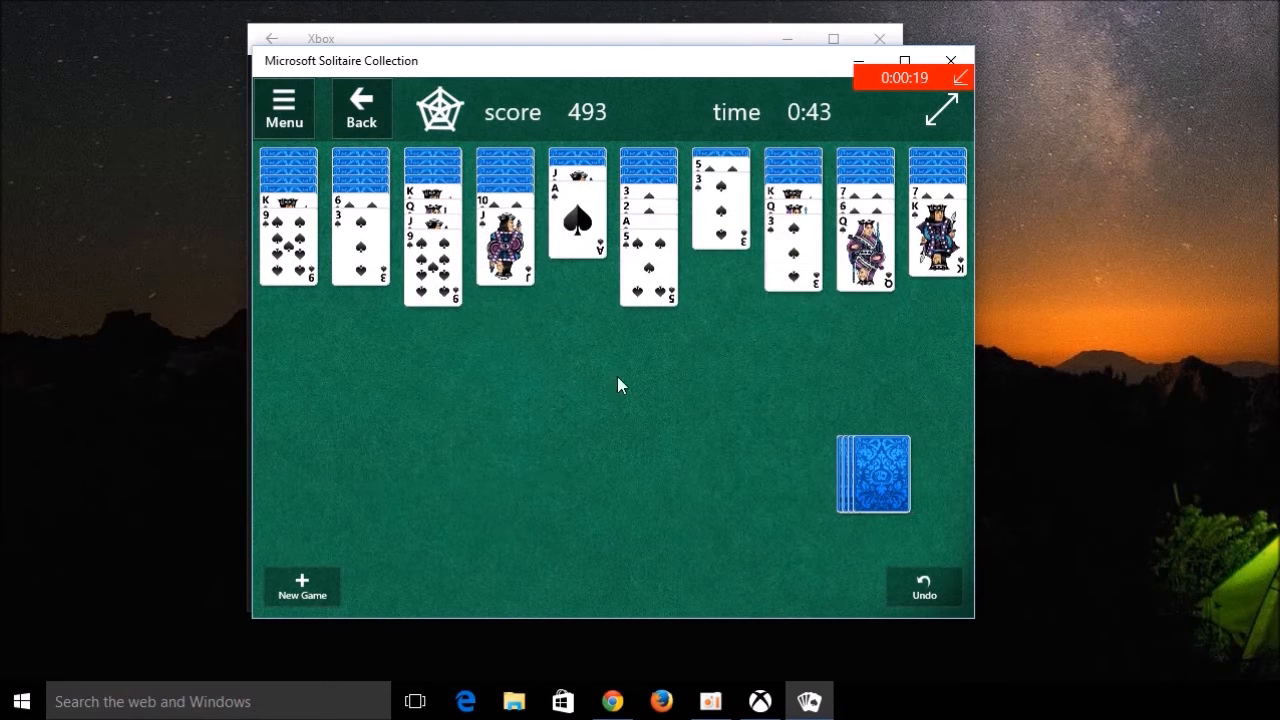
mouse_move(600, 376)
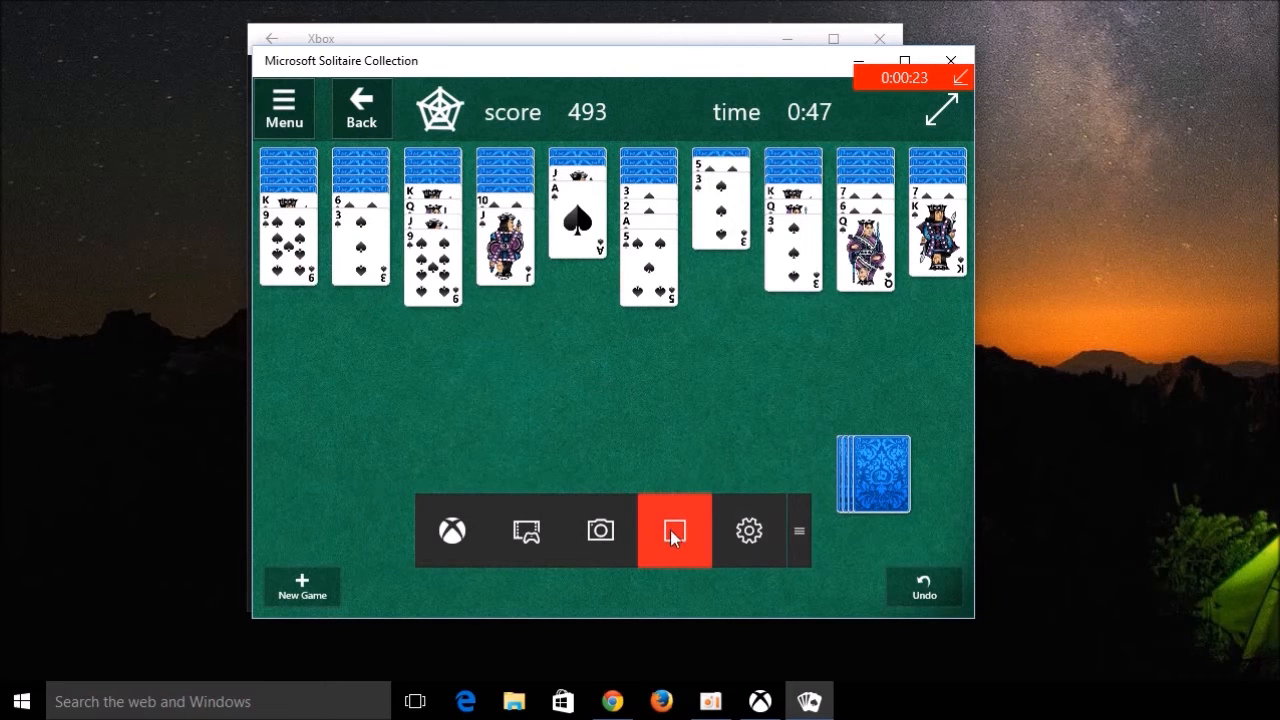
click(674, 530)
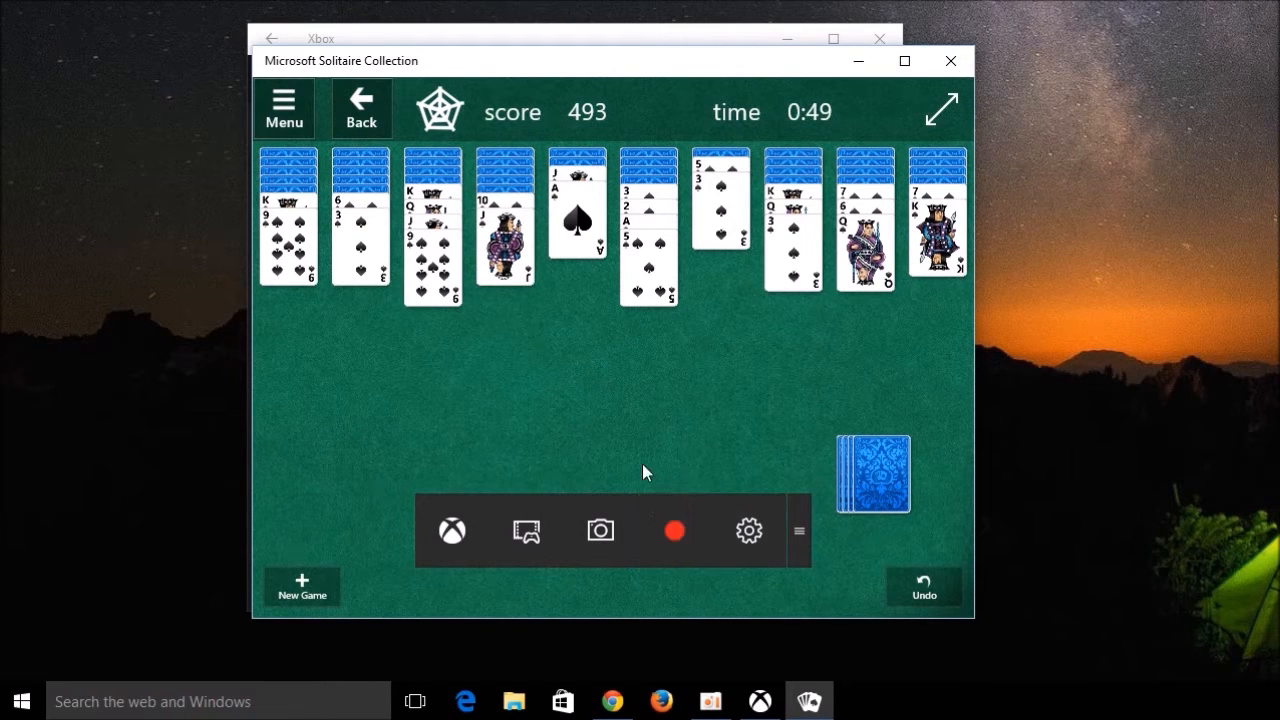
mouse_move(724, 448)
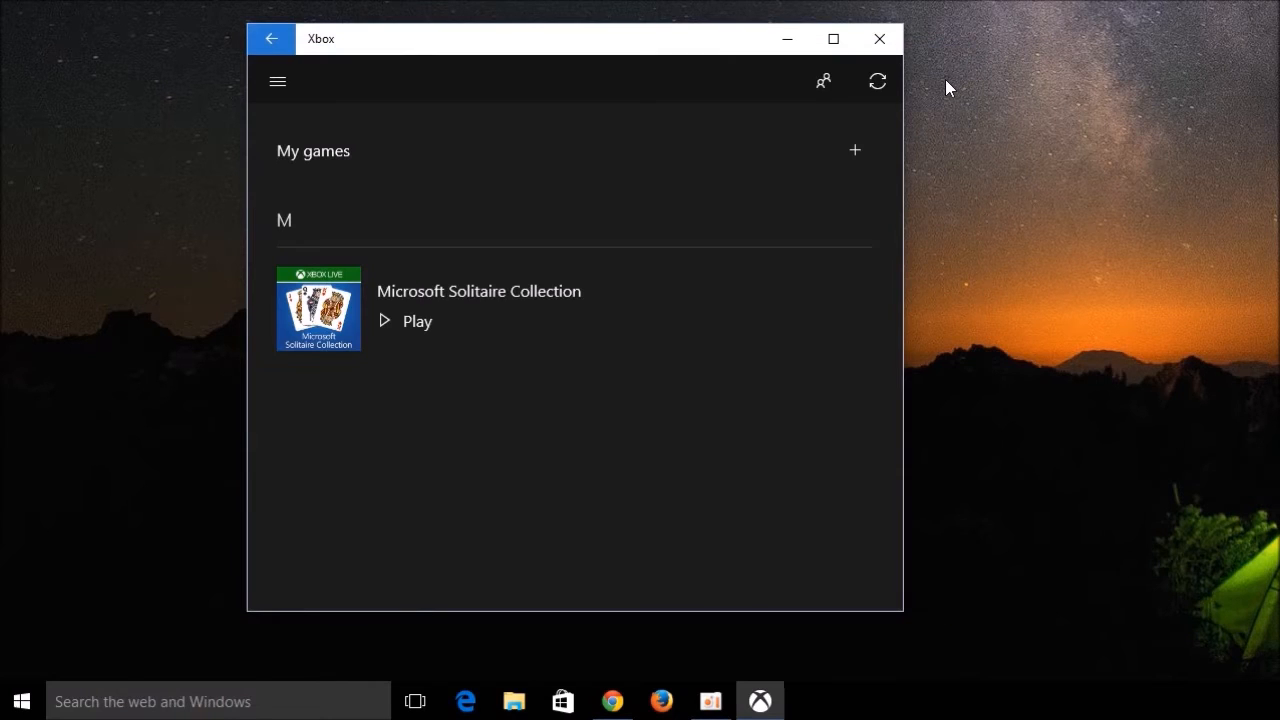
Open the 00:18 Microsoft Solitaire Collection clip under On this PC in Game DVR
click(278, 81)
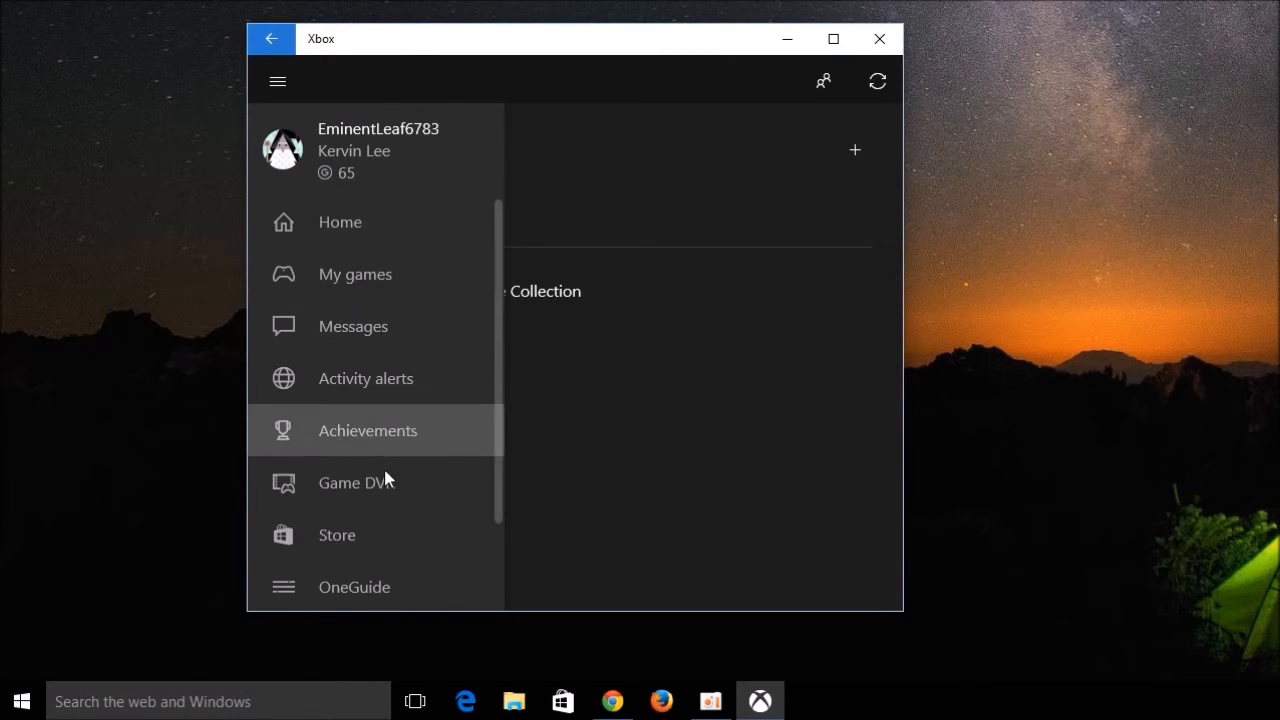
click(355, 483)
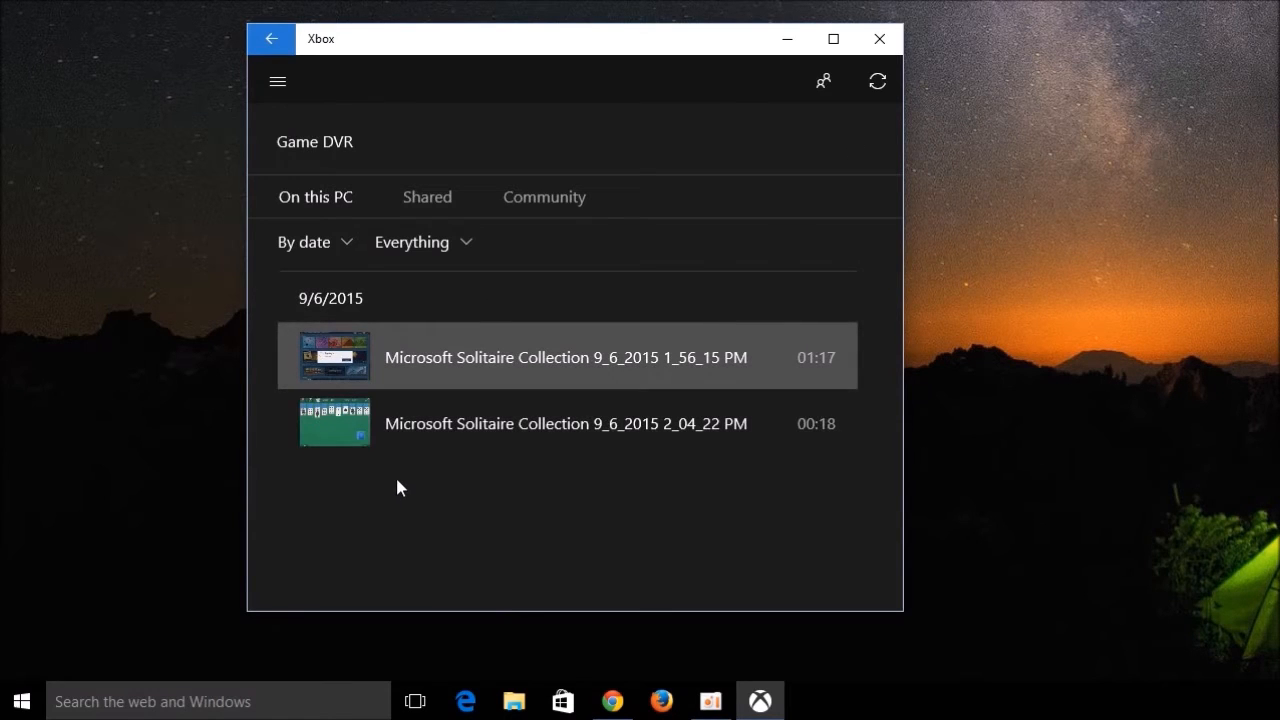
click(565, 423)
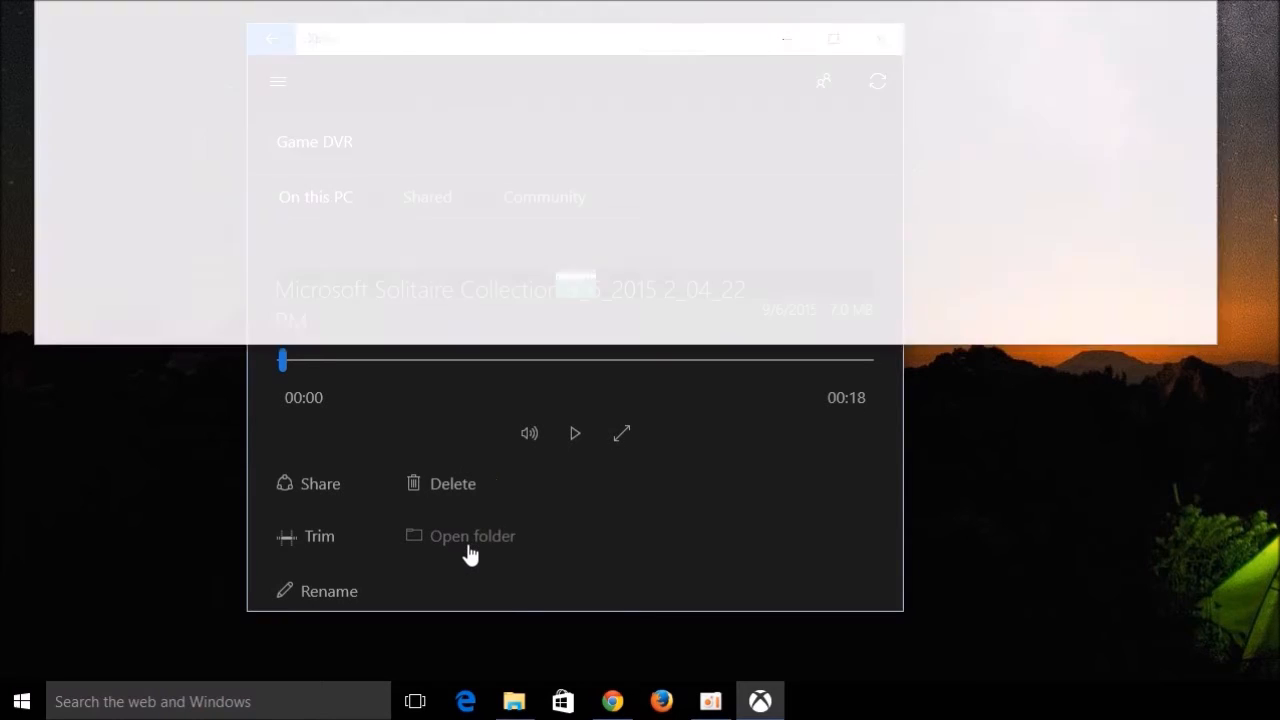
Play the second Solitaire clip from the Captures folder in Movies & TV, then close it
click(472, 536)
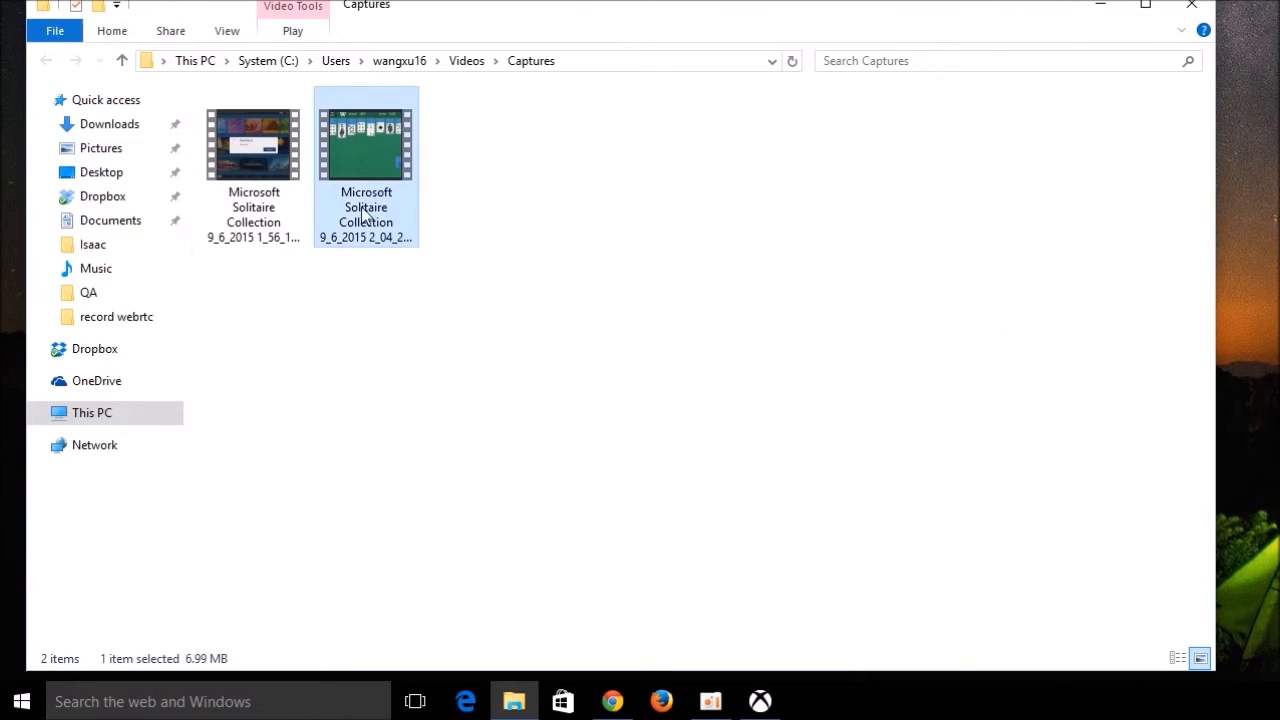
double_click(366, 145)
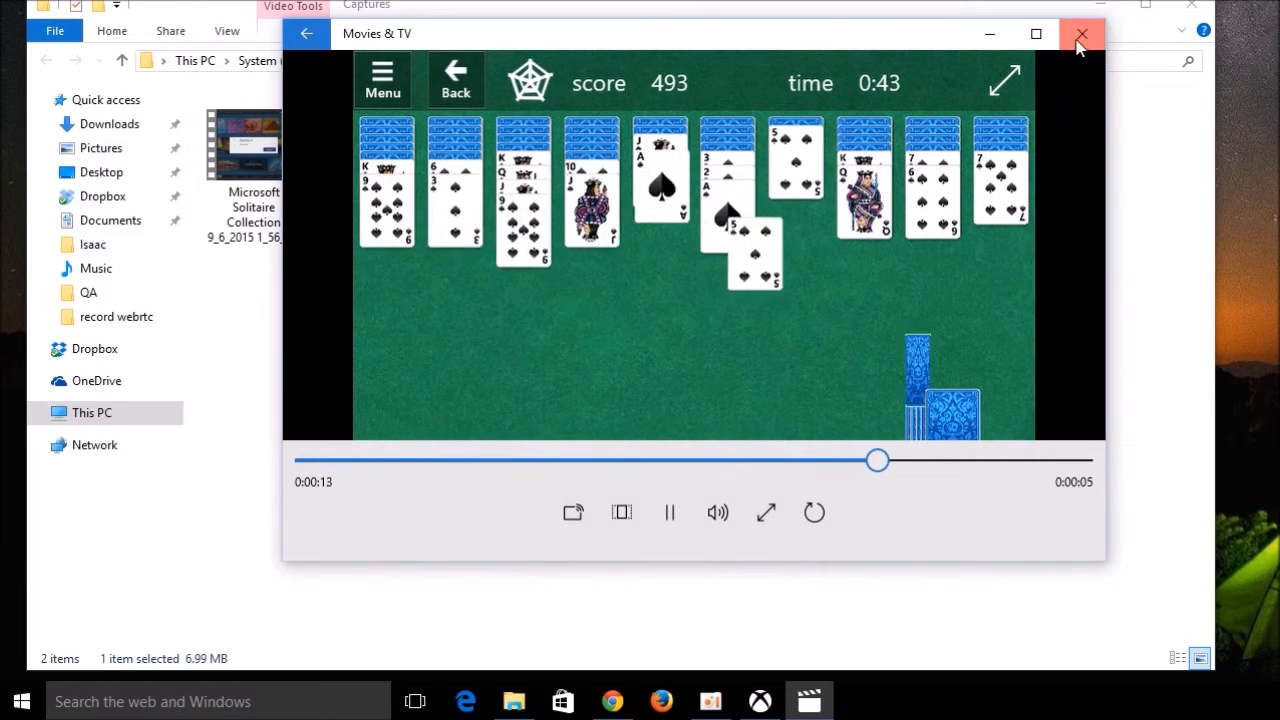
click(1081, 33)
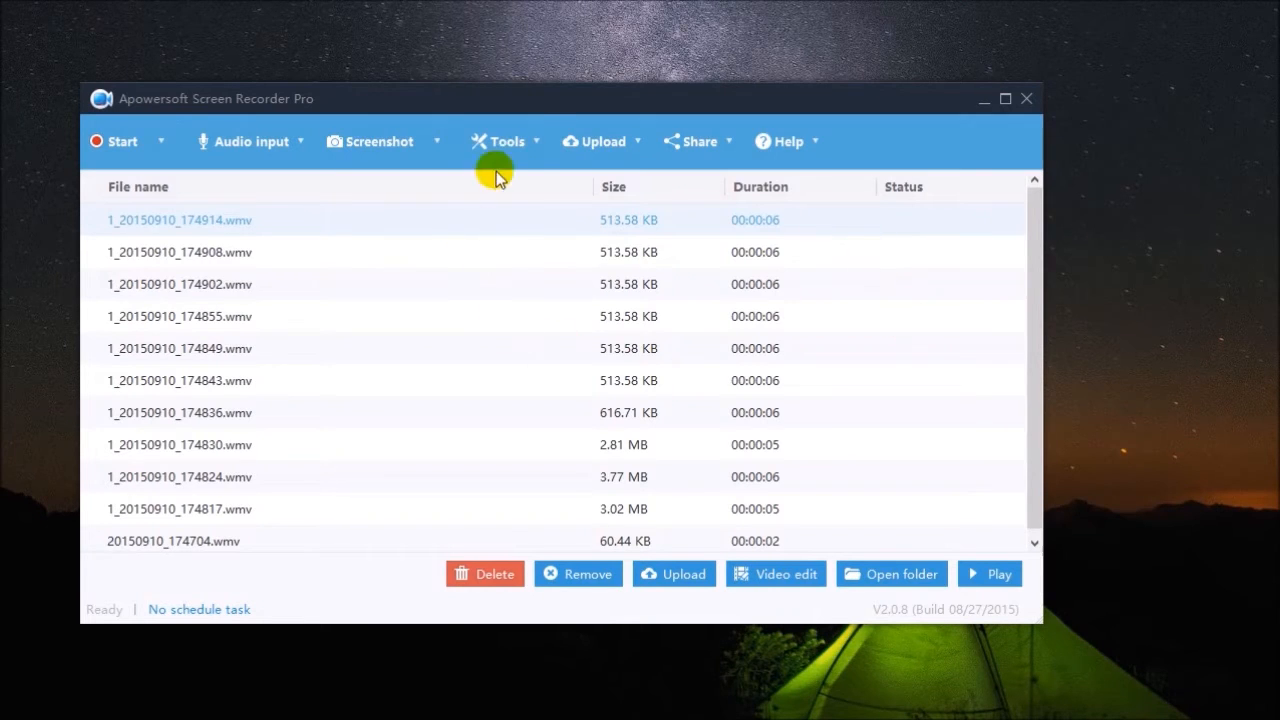
Open Tools > Options, review the screenshot hotkey, and keep MP4 as the recording format
click(505, 141)
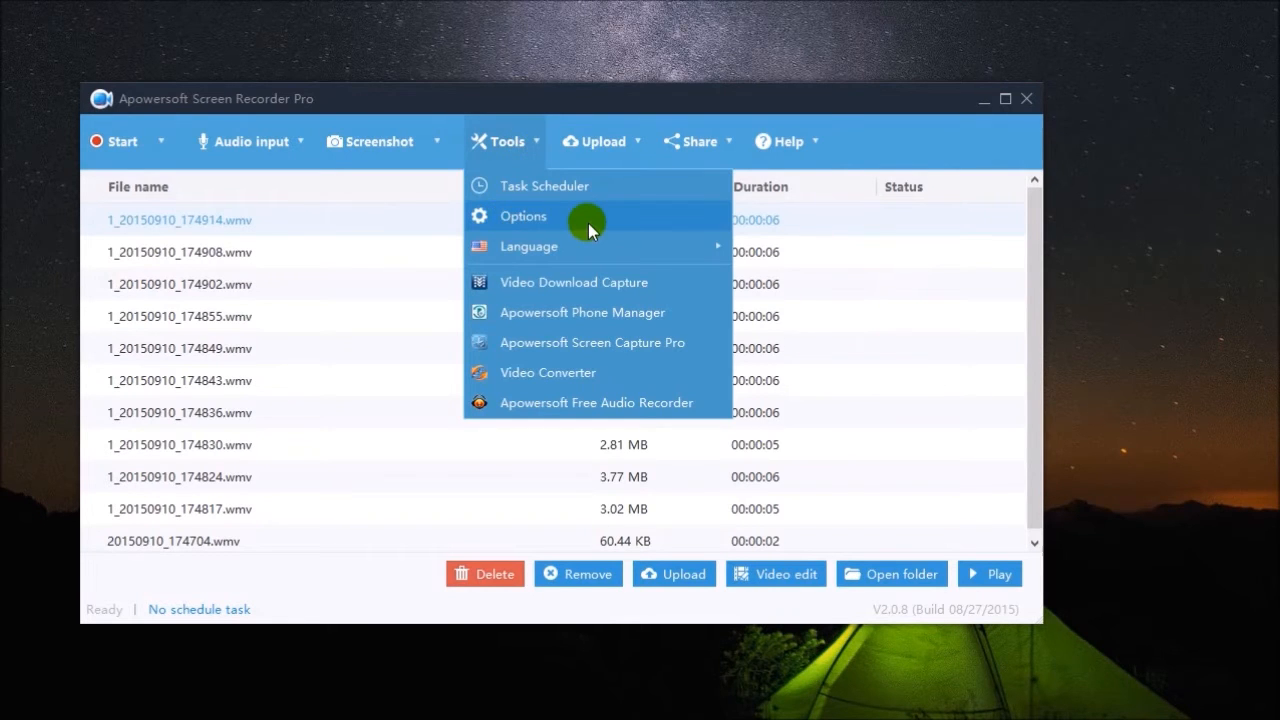
click(523, 215)
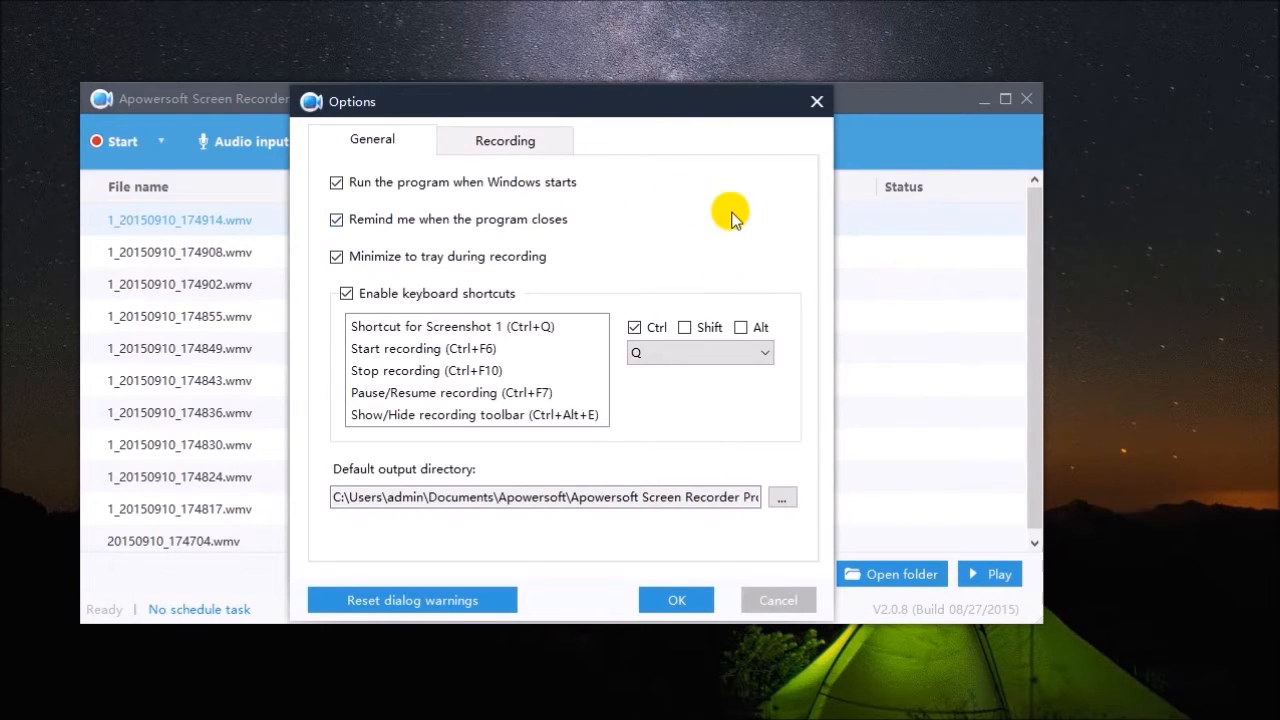
click(451, 392)
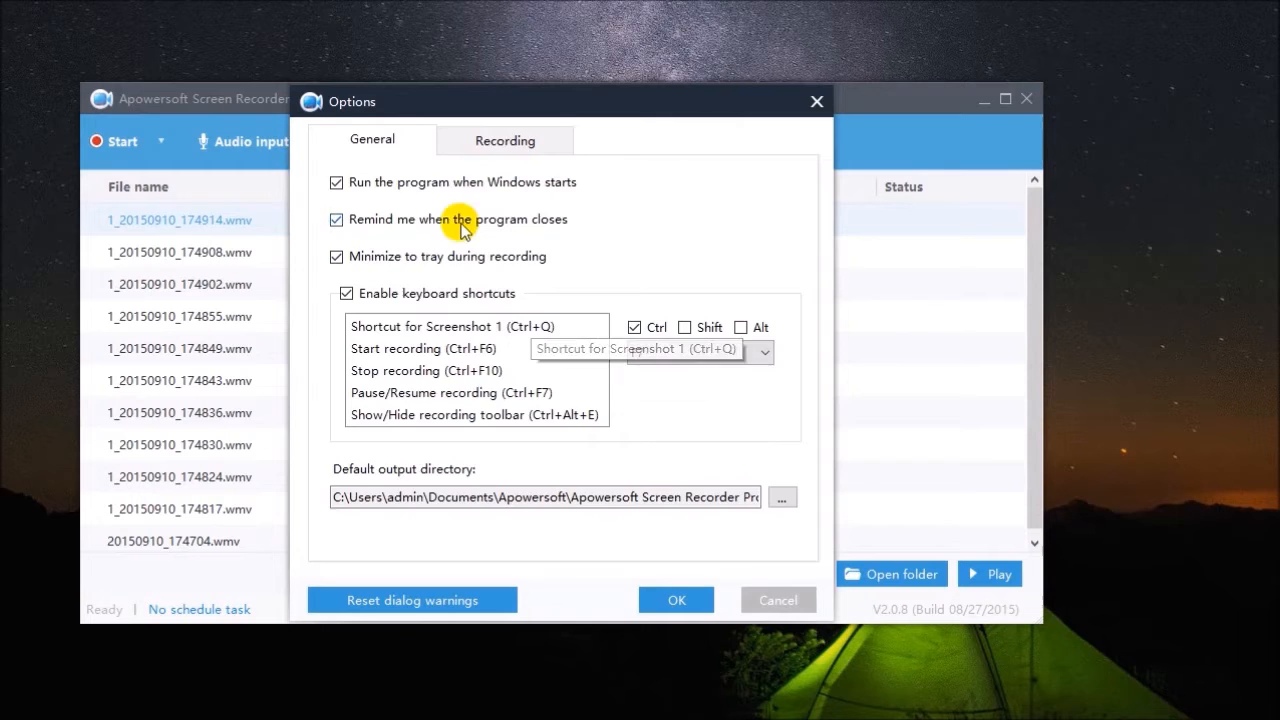
click(504, 140)
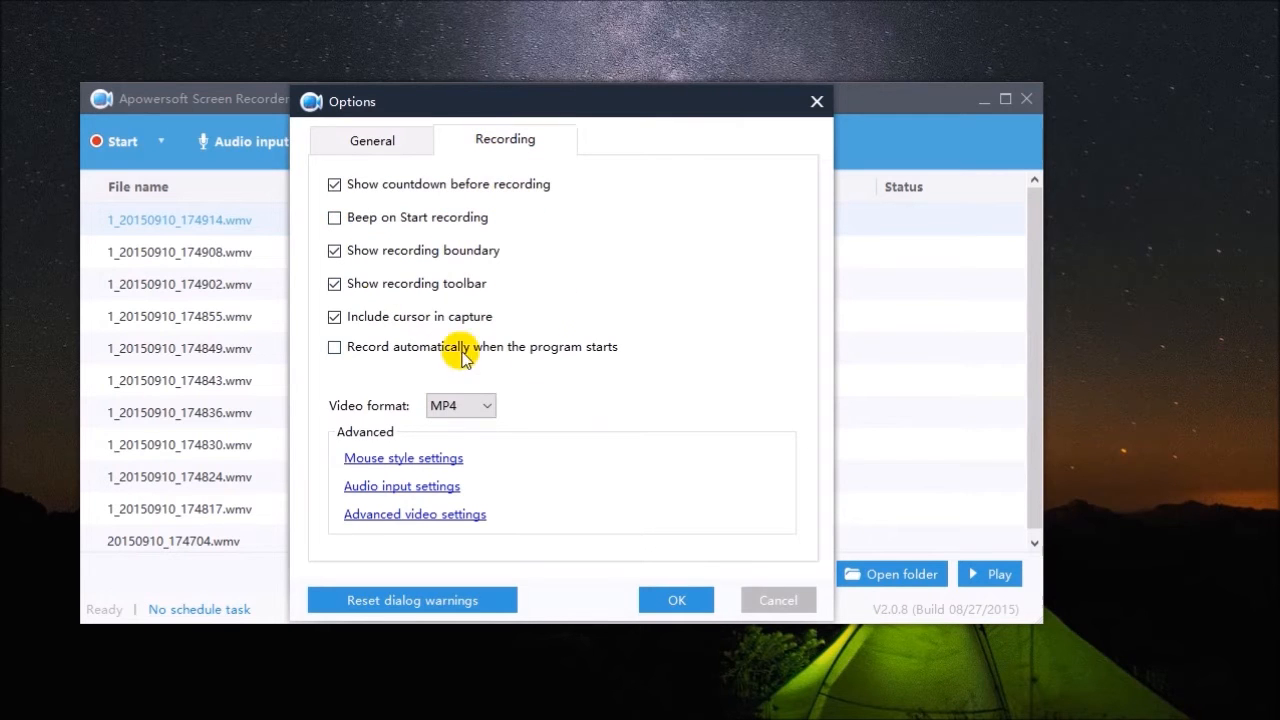
click(488, 405)
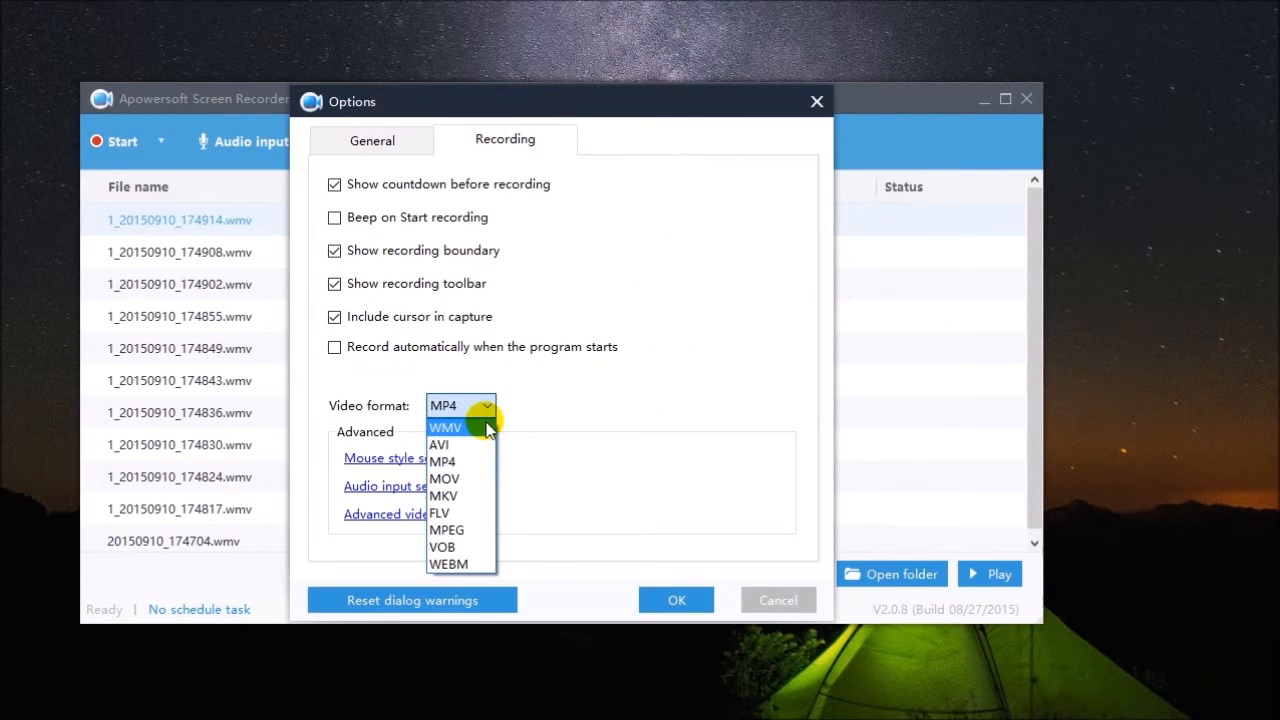
mouse_move(489, 496)
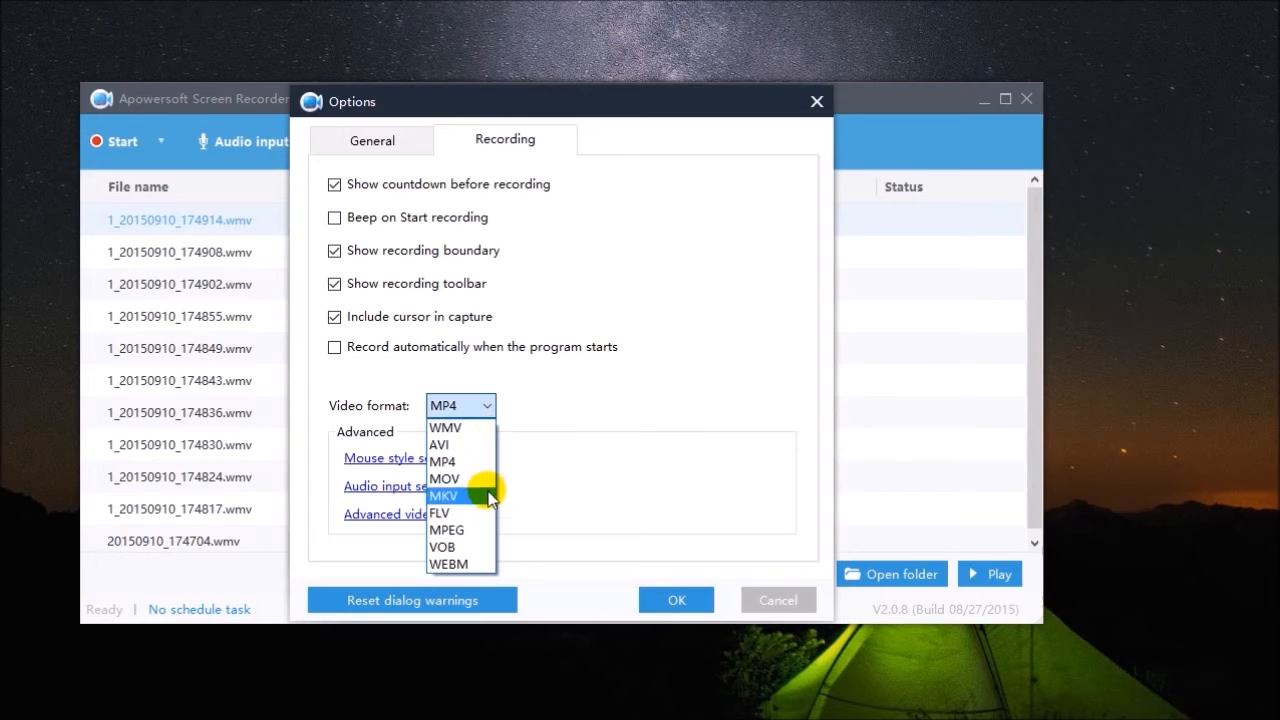
click(460, 461)
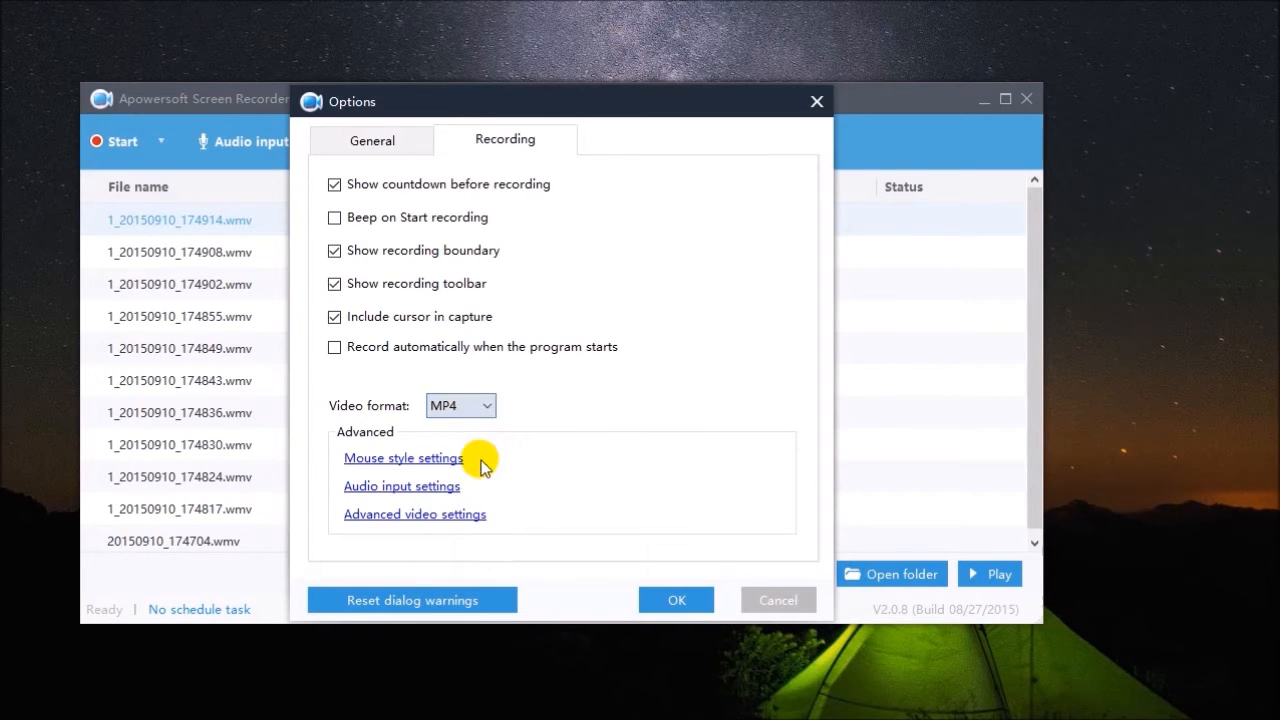
mouse_move(420, 470)
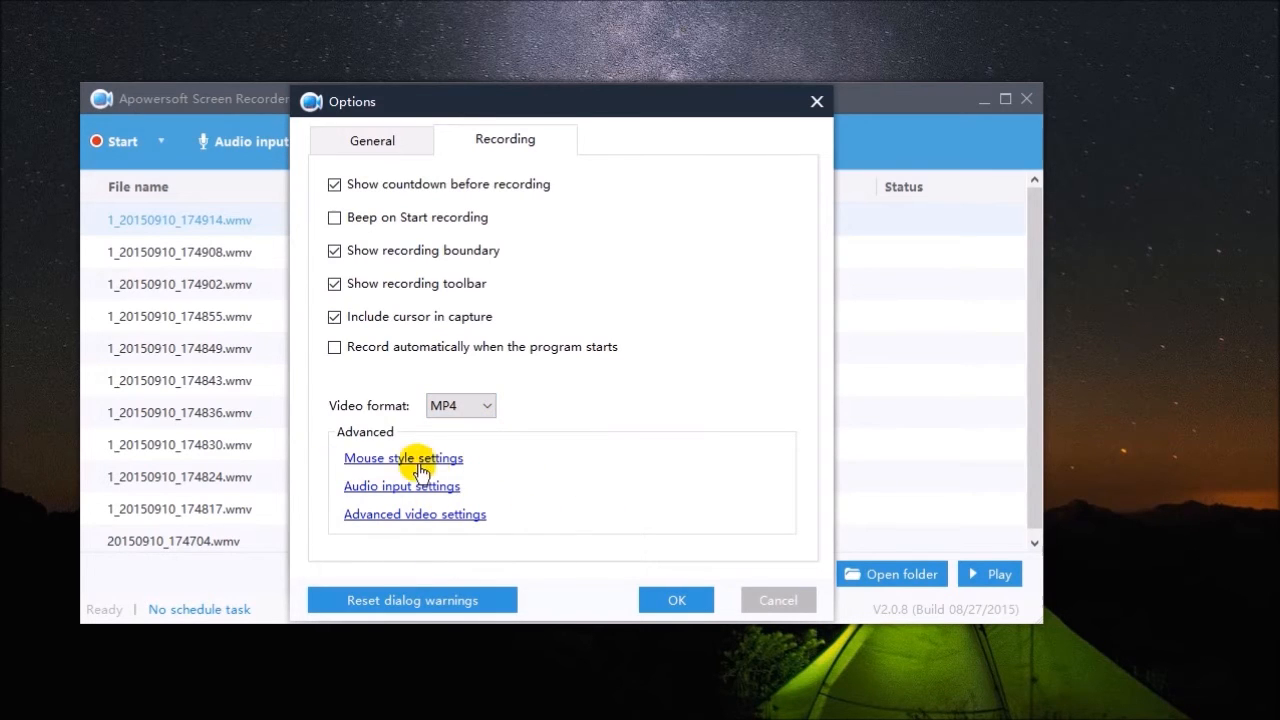
Set the mouse hot spot to red at size 50 and confirm the advanced video settings
click(403, 457)
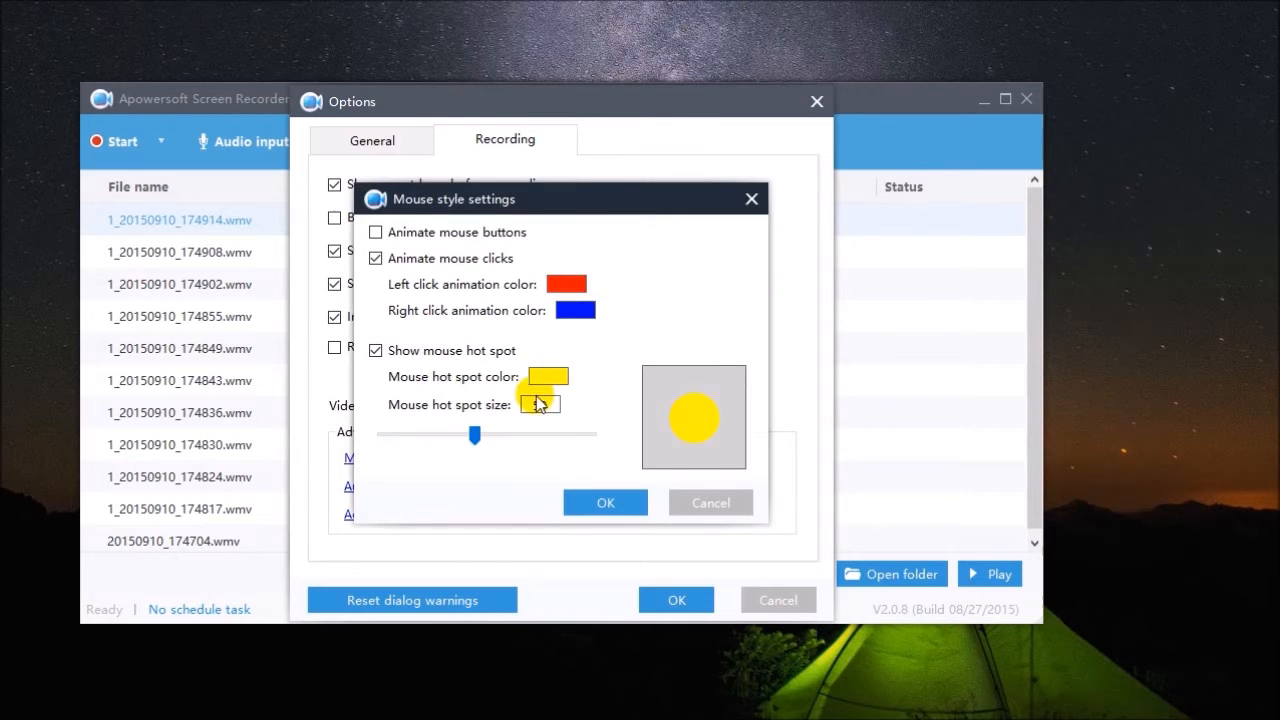
click(544, 376)
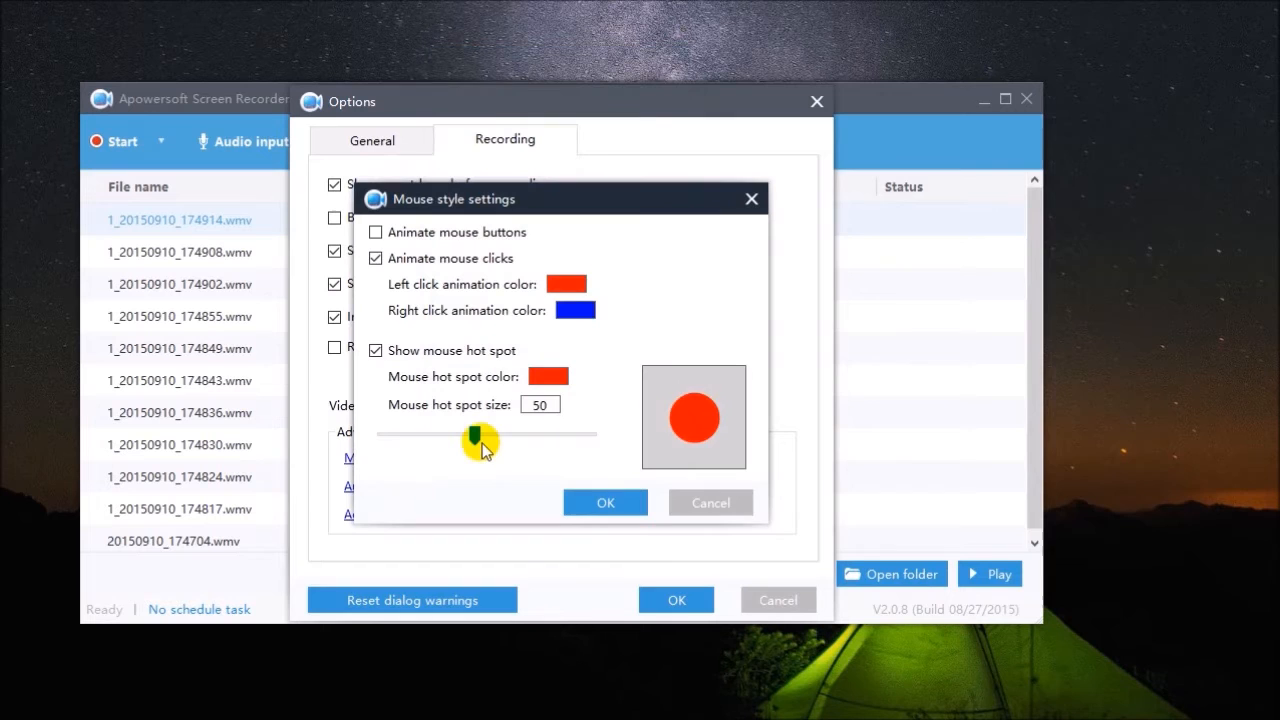
drag(480, 438, 423, 435)
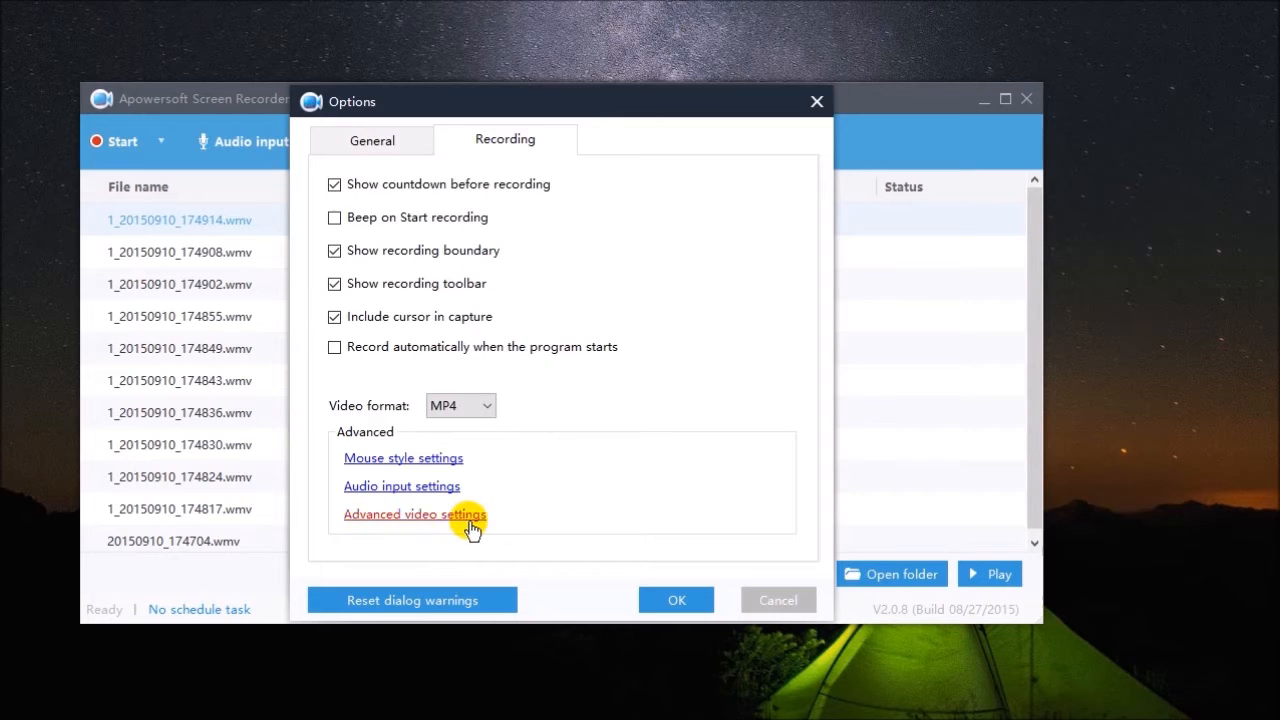
click(414, 513)
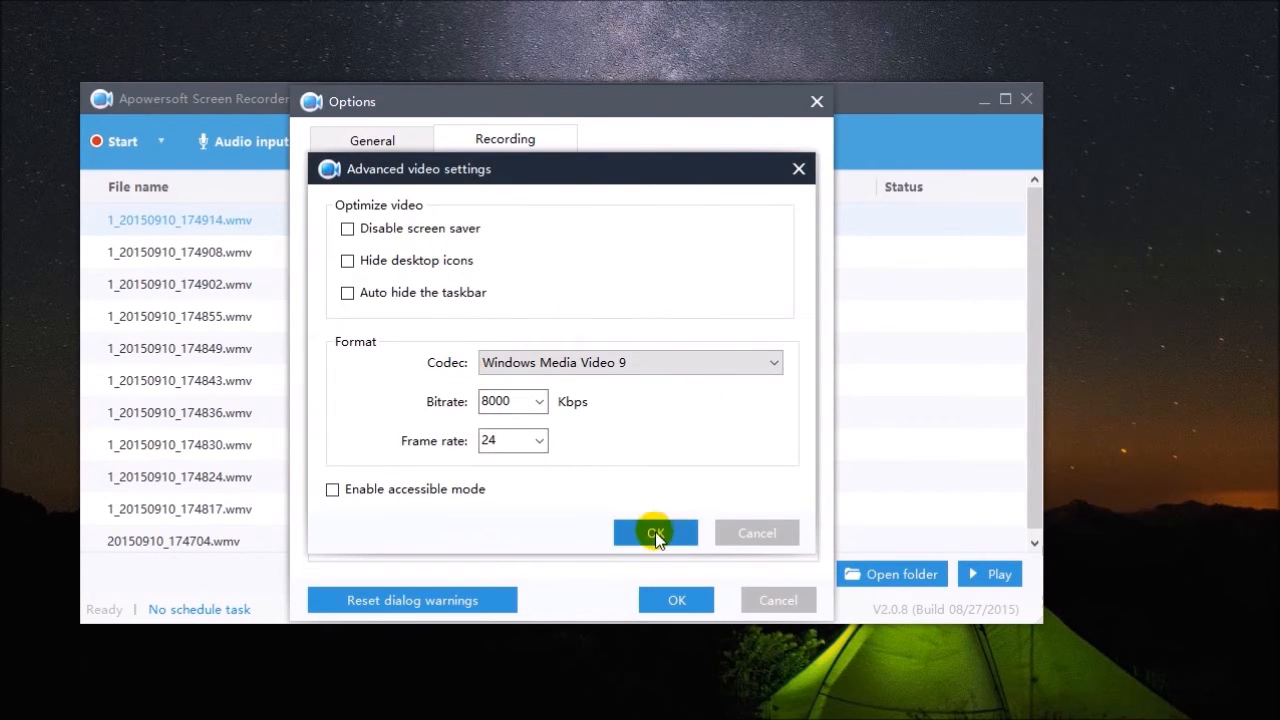
click(655, 532)
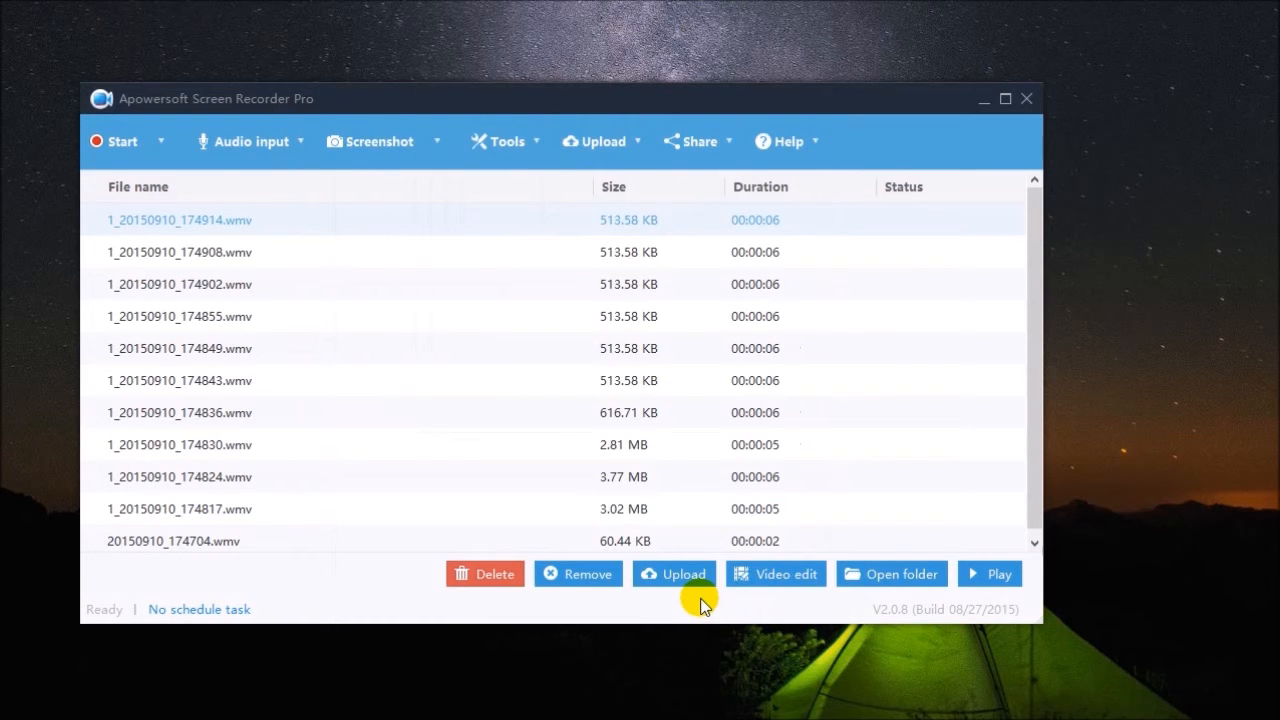
Show the audio input source choices, with system sound selected
click(301, 141)
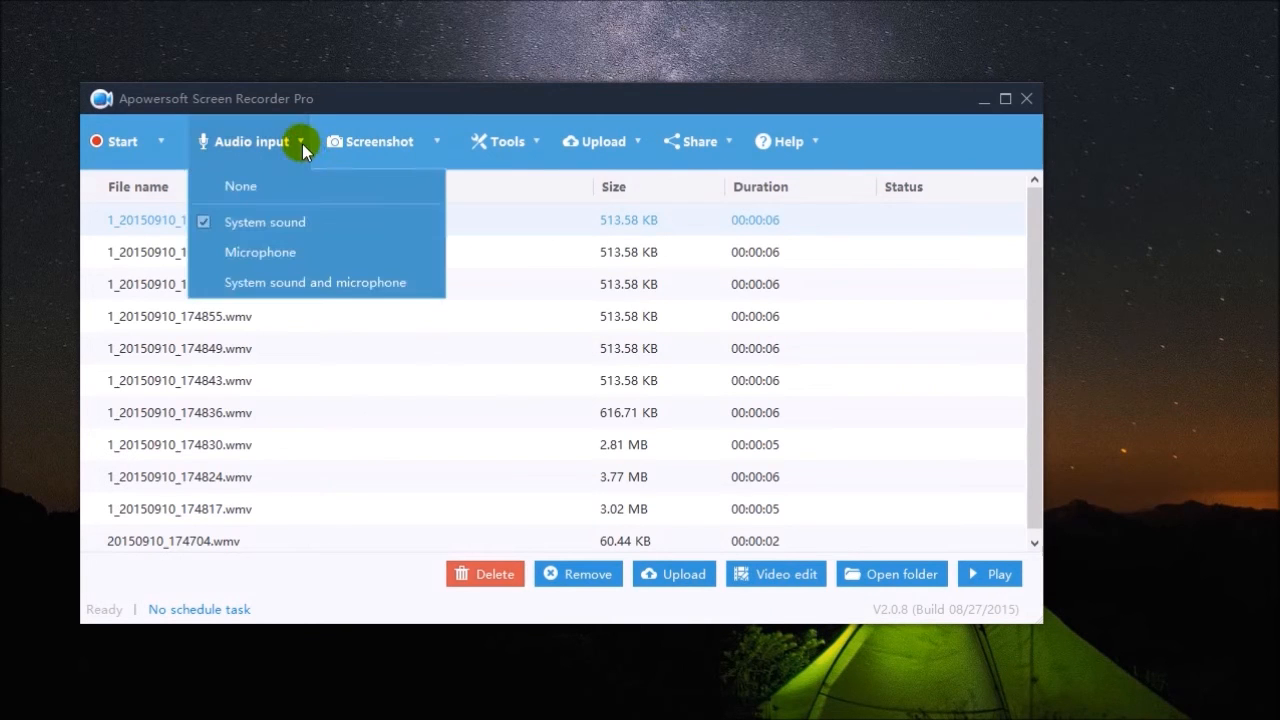
mouse_move(319, 288)
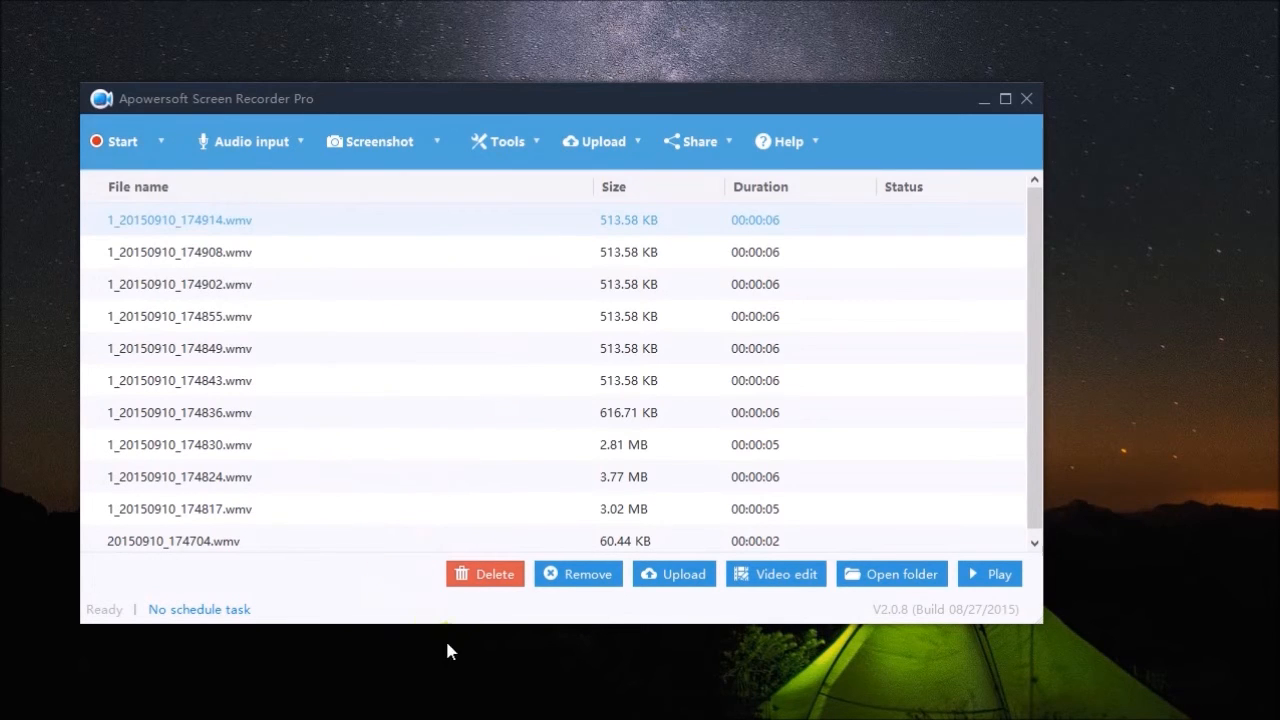
Start a Region recording around the media player and play the lion video
click(202, 141)
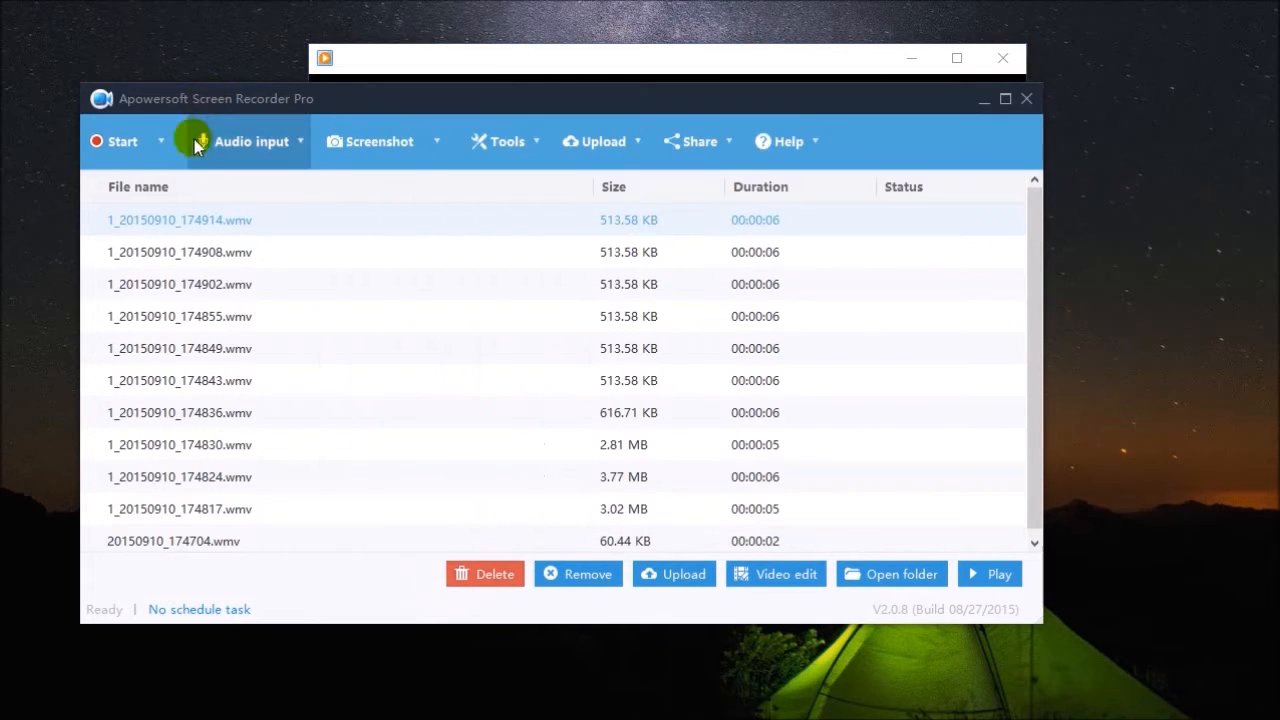
click(988, 573)
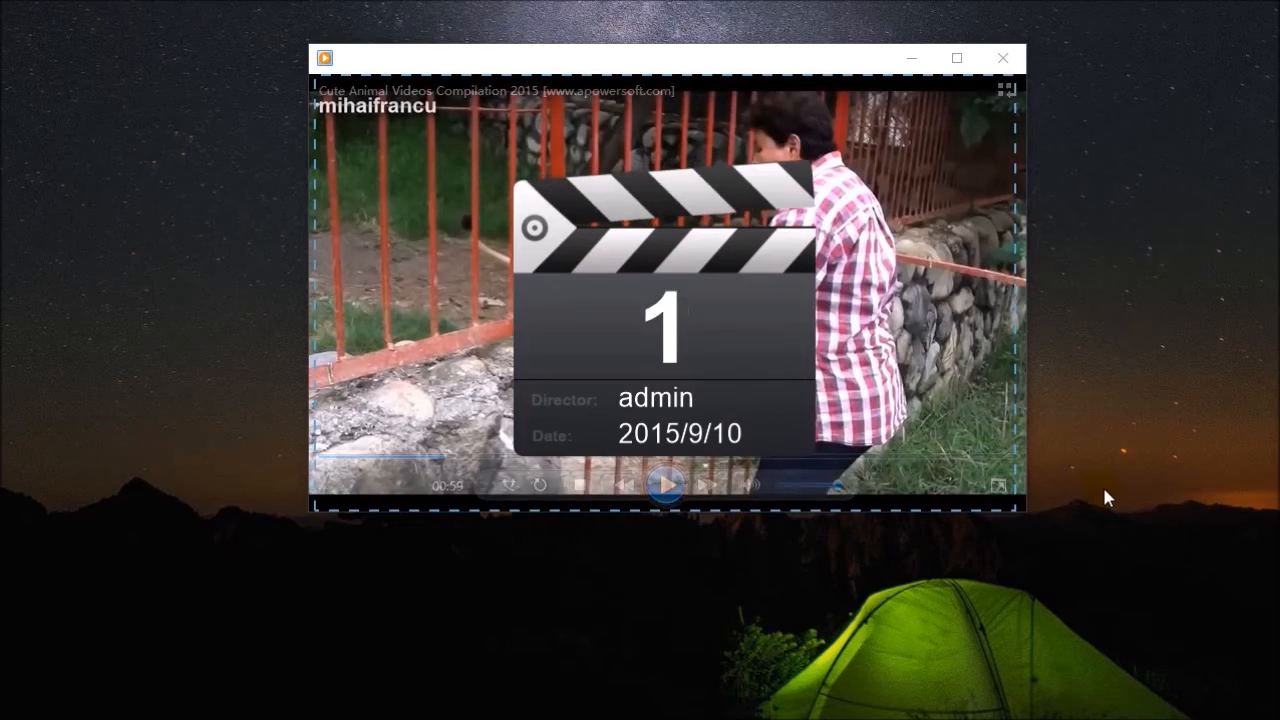
click(663, 485)
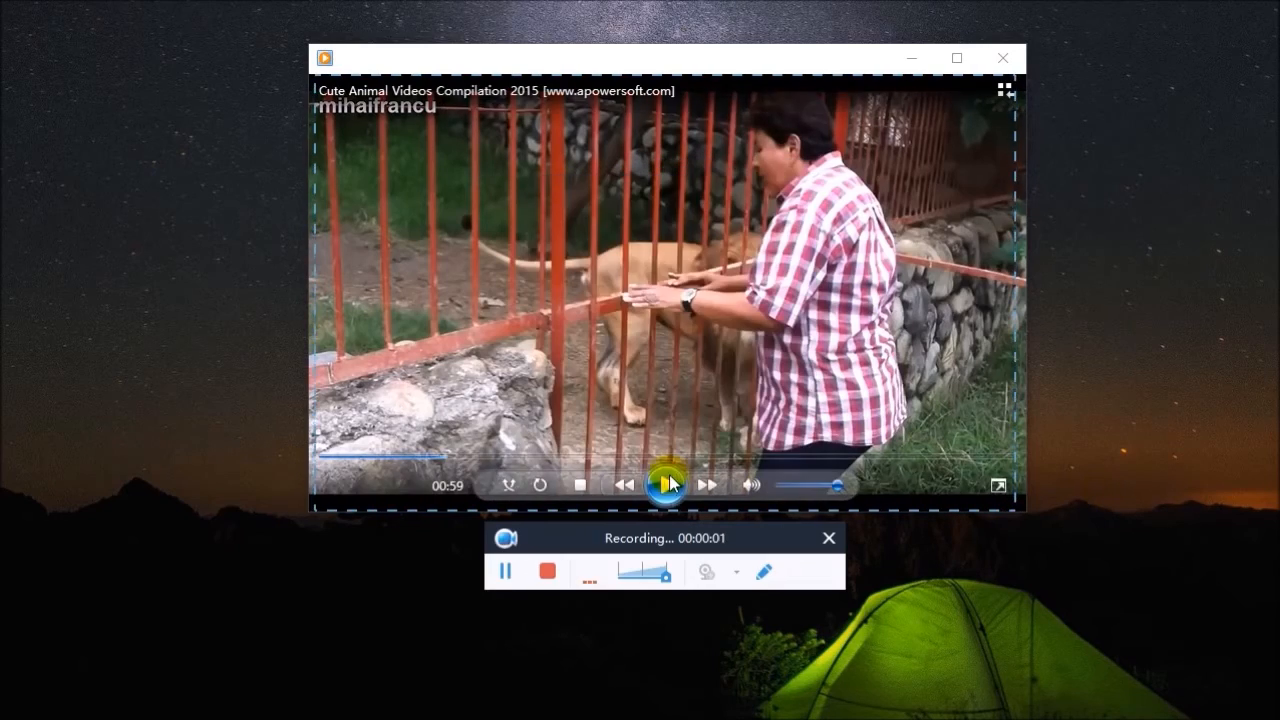
click(665, 485)
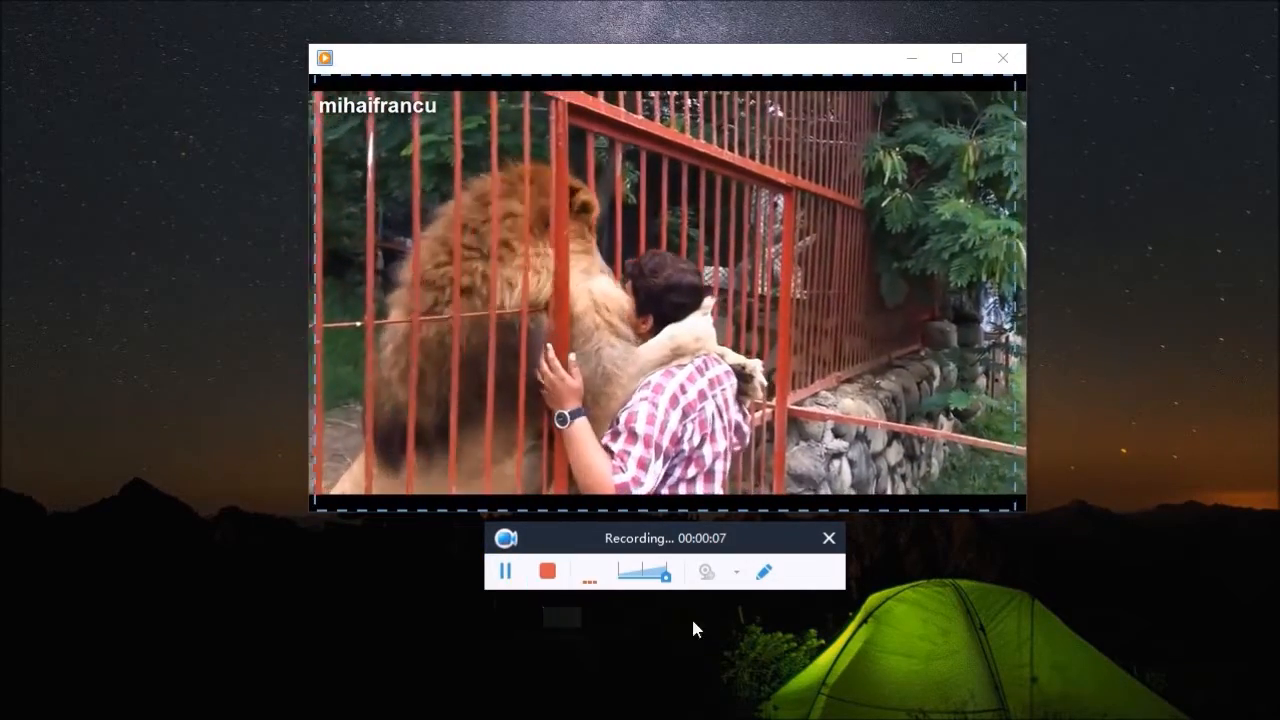
Draw a yellow ellipse around the lion and man, then hide the annotation tools
click(764, 571)
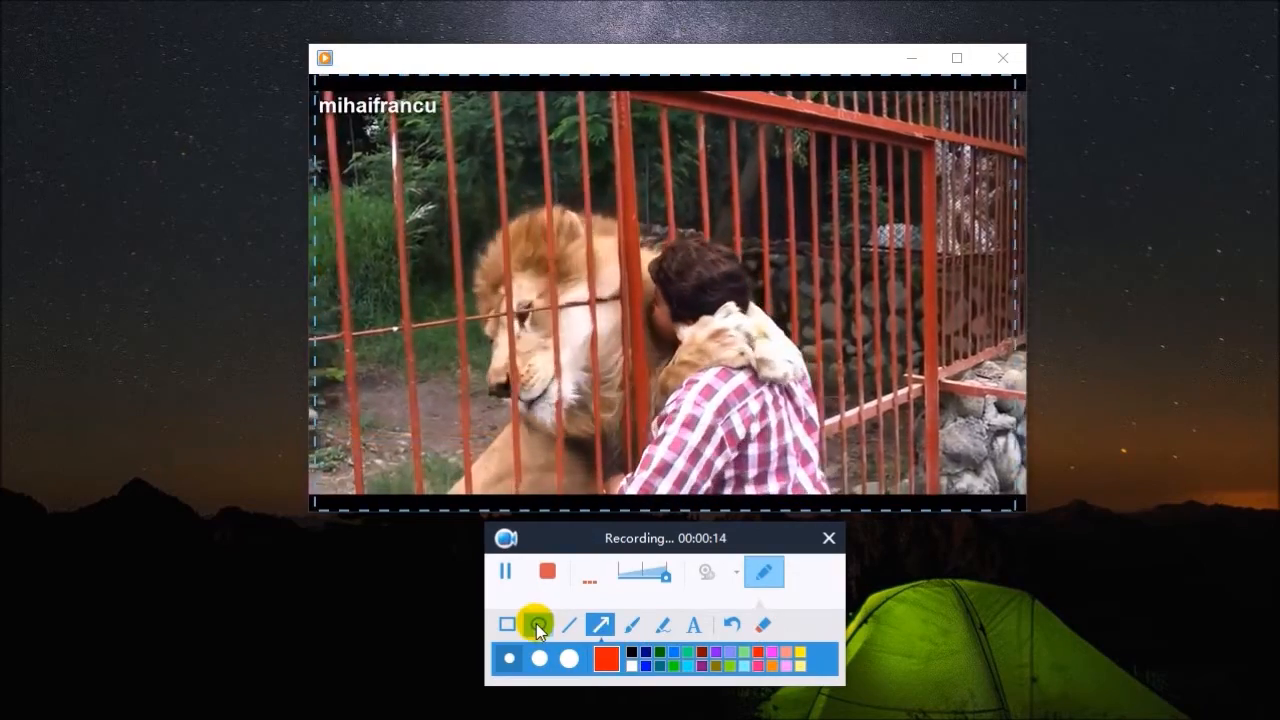
click(538, 624)
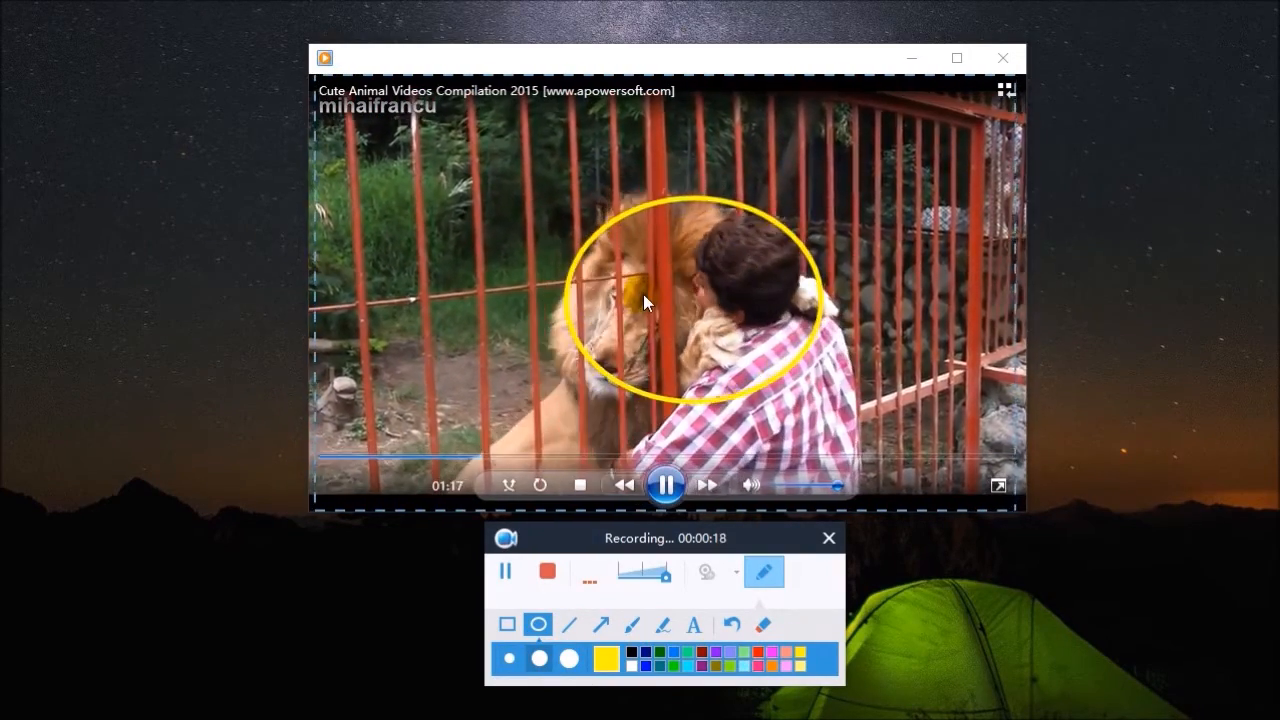
click(733, 625)
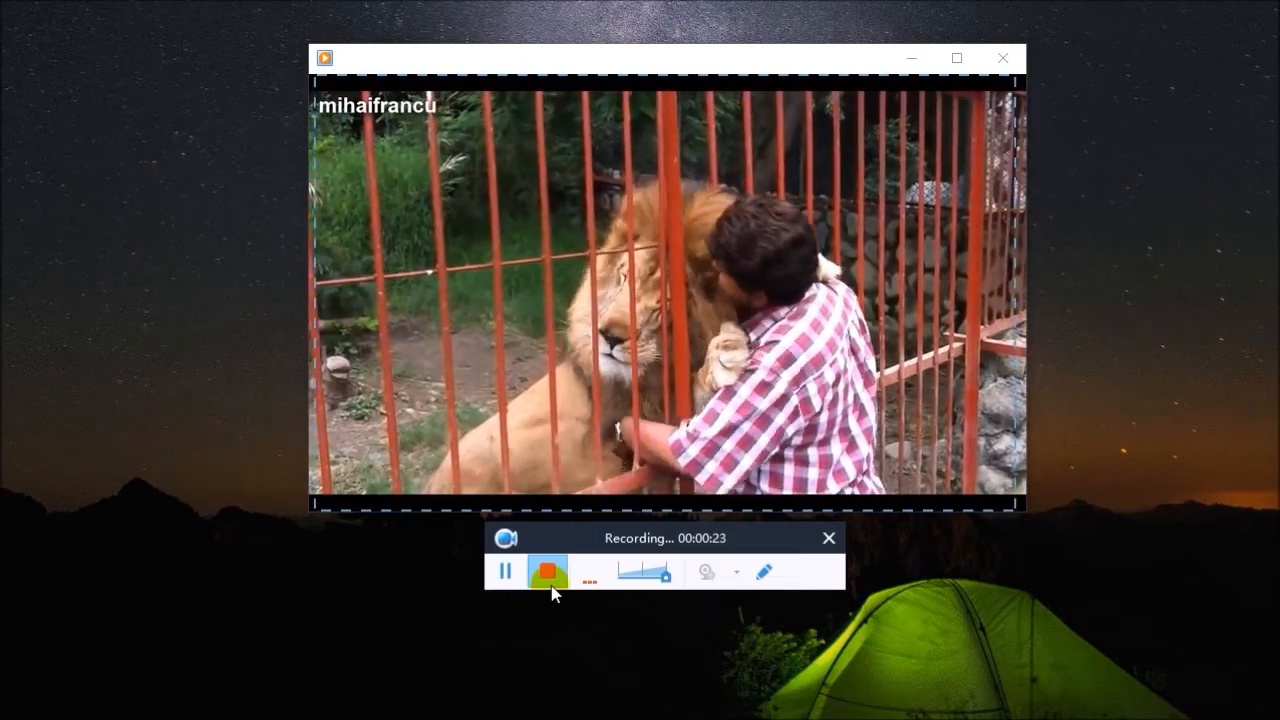
Stop the capture and play back the new 24-second MP4 recording
click(548, 571)
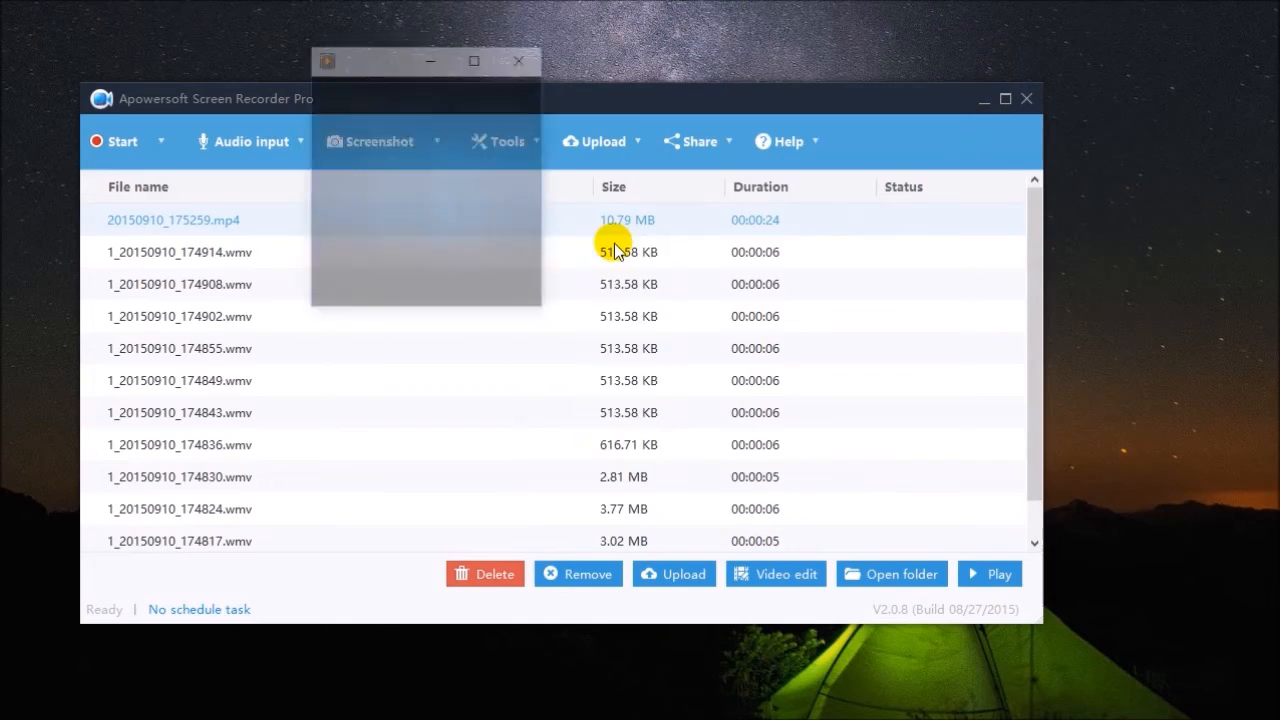
click(988, 573)
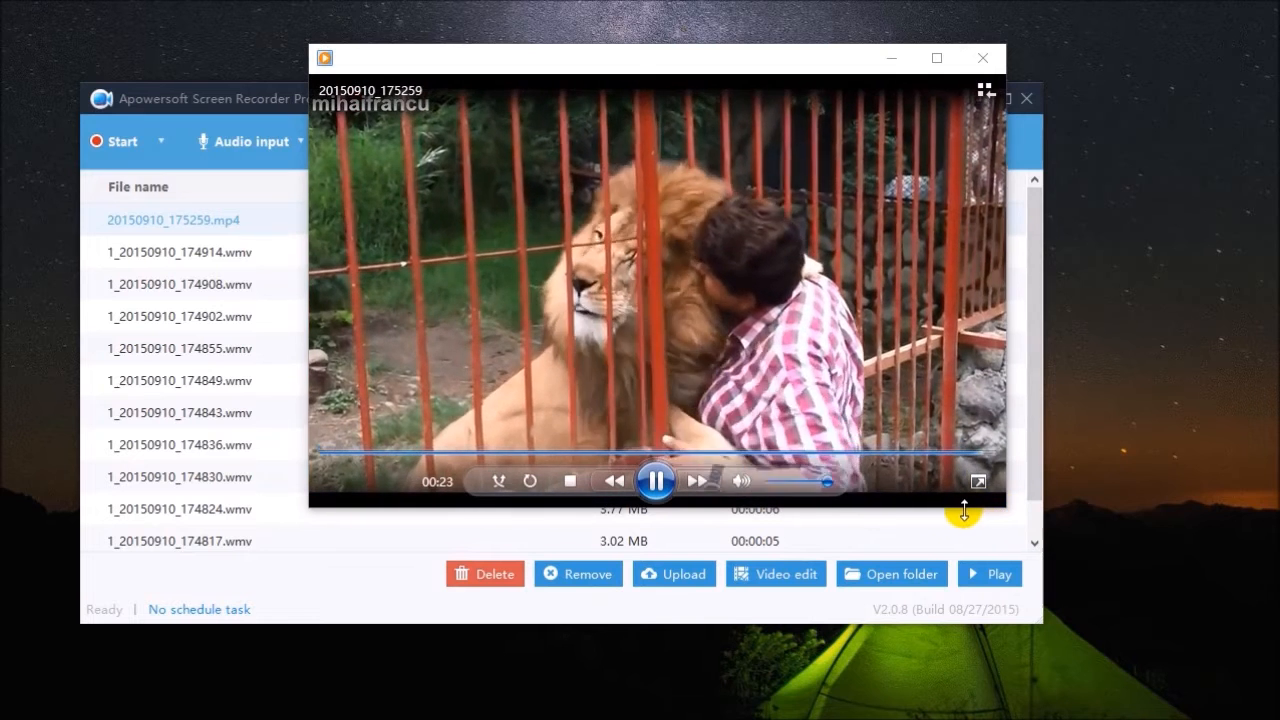
View the YouTube and FTP upload options, dismiss them, and show the Tools list
click(601, 141)
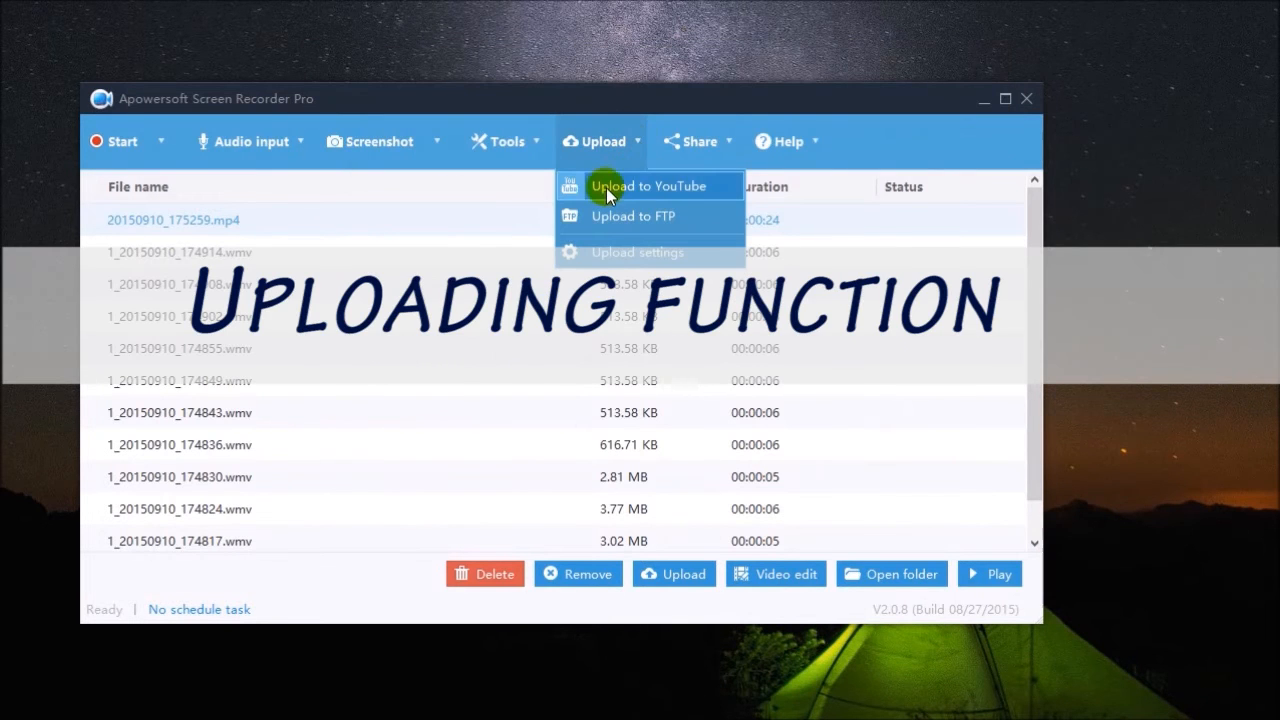
mouse_move(620, 225)
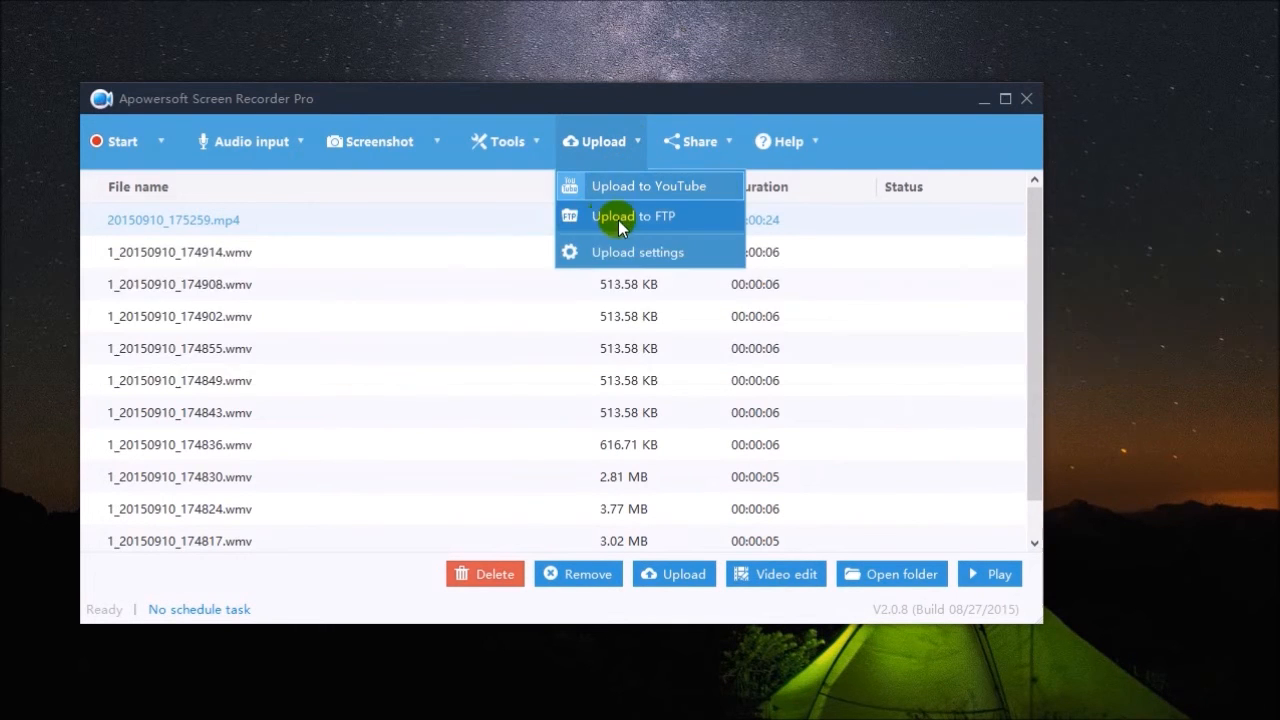
click(825, 195)
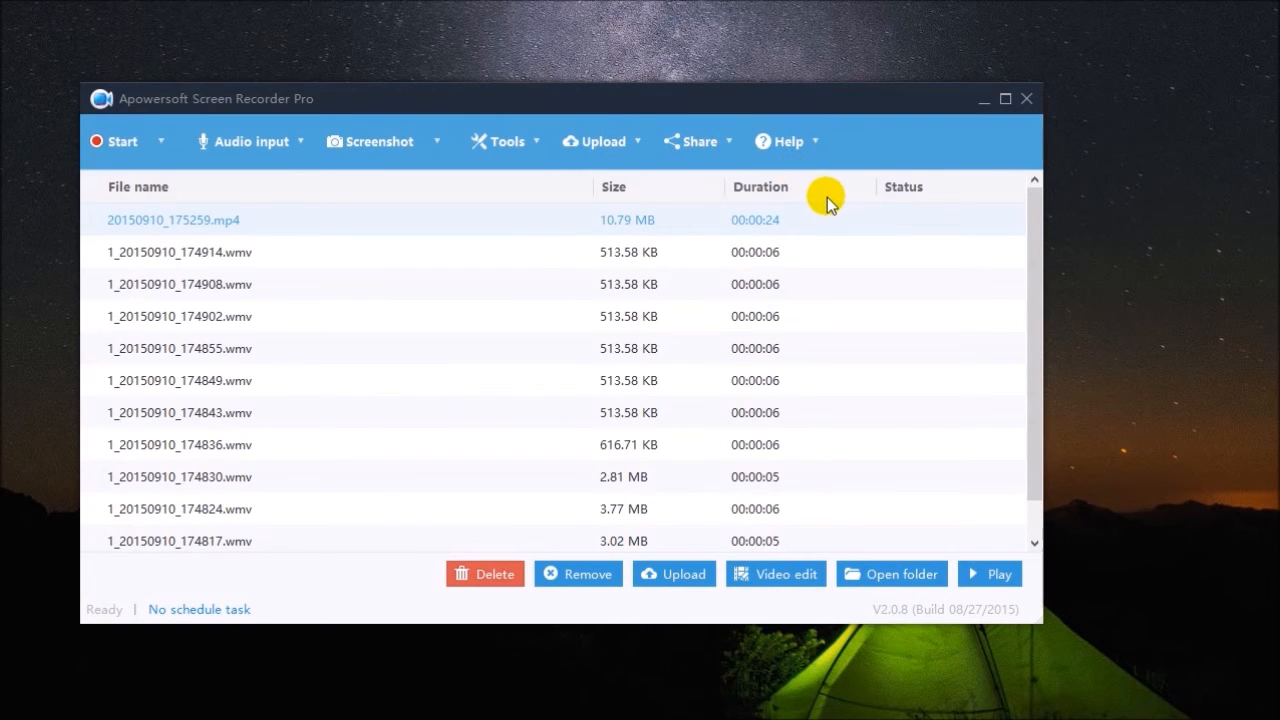
click(504, 141)
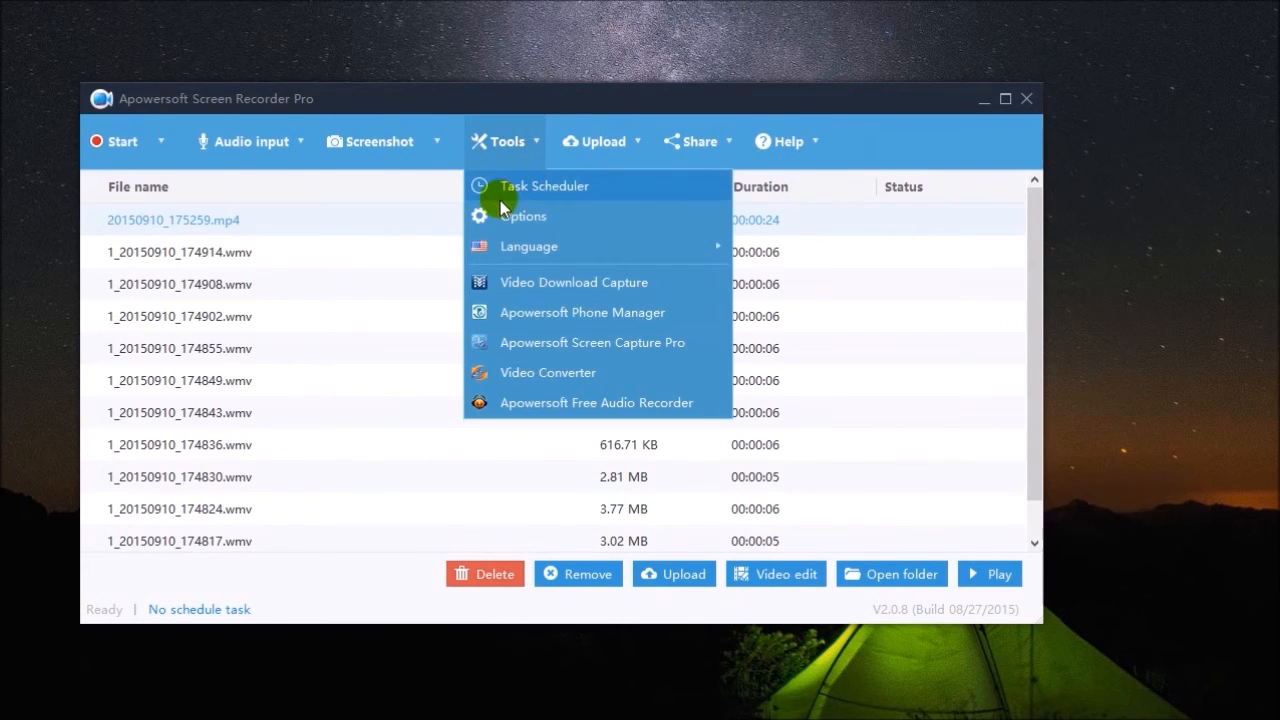
Schedule task '1' as a daily full-screen recording repeating 5 times
click(543, 186)
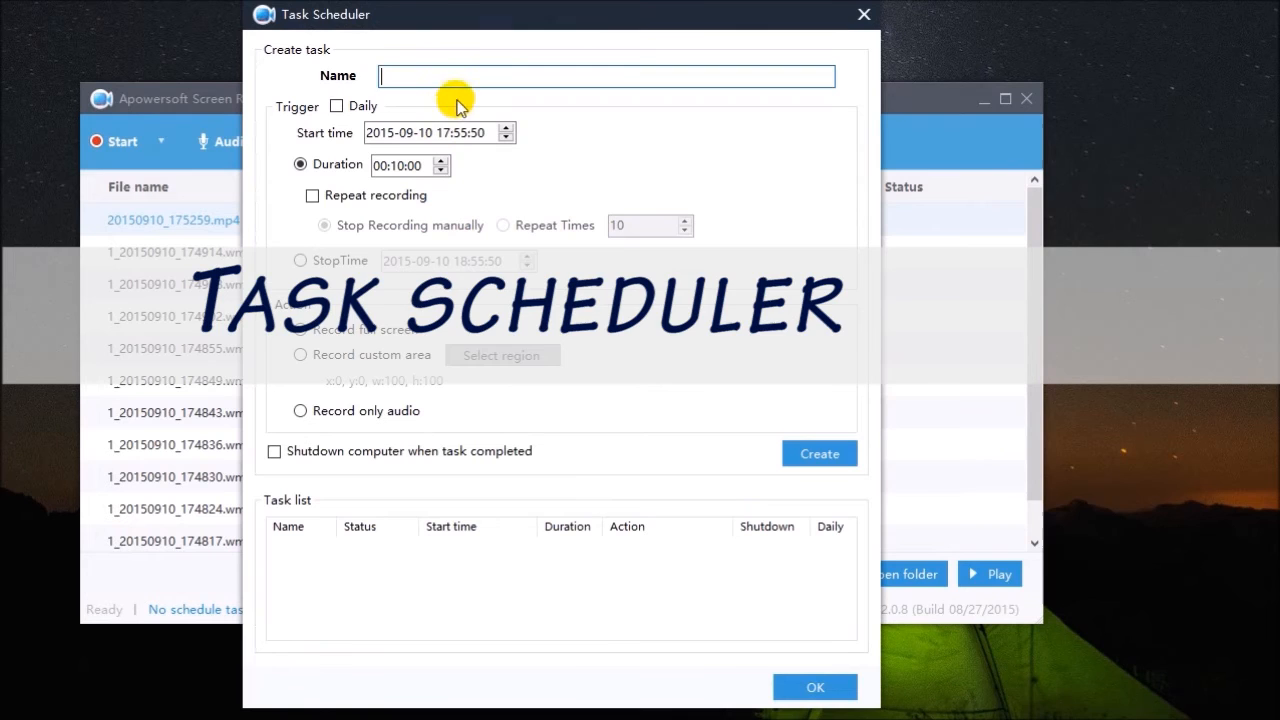
text(1)
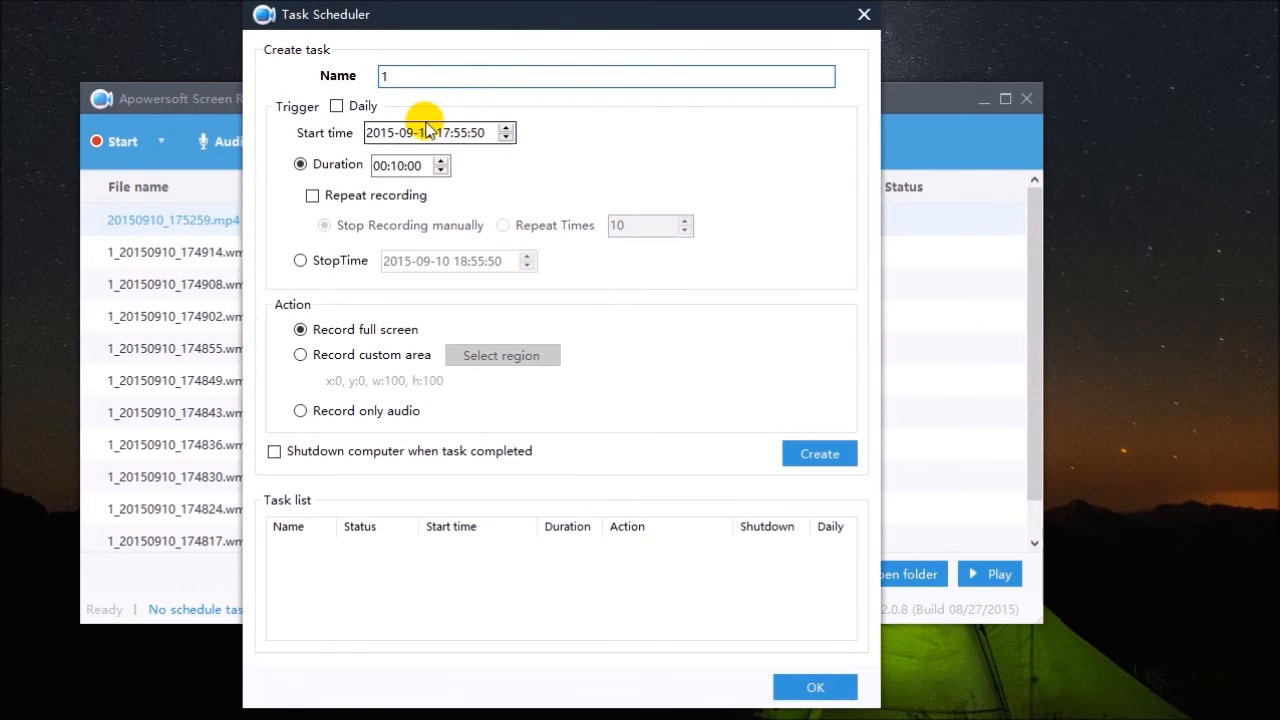
click(336, 105)
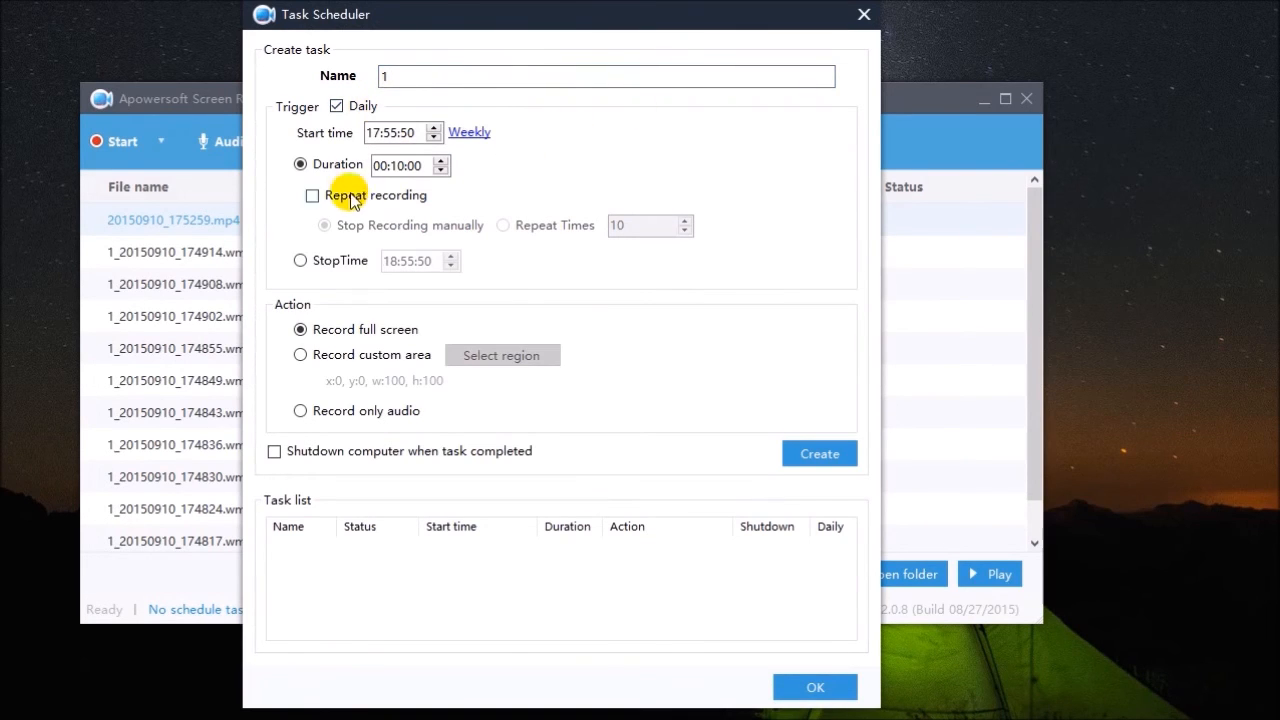
click(312, 195)
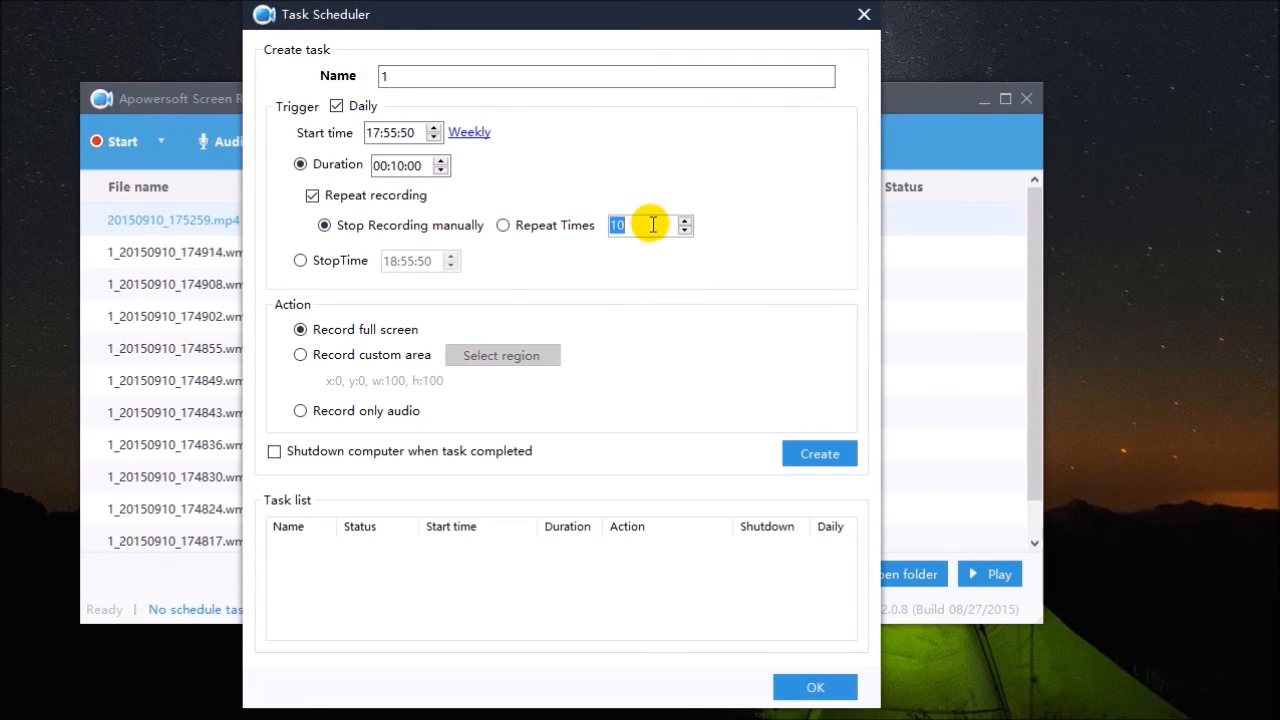
text(5)
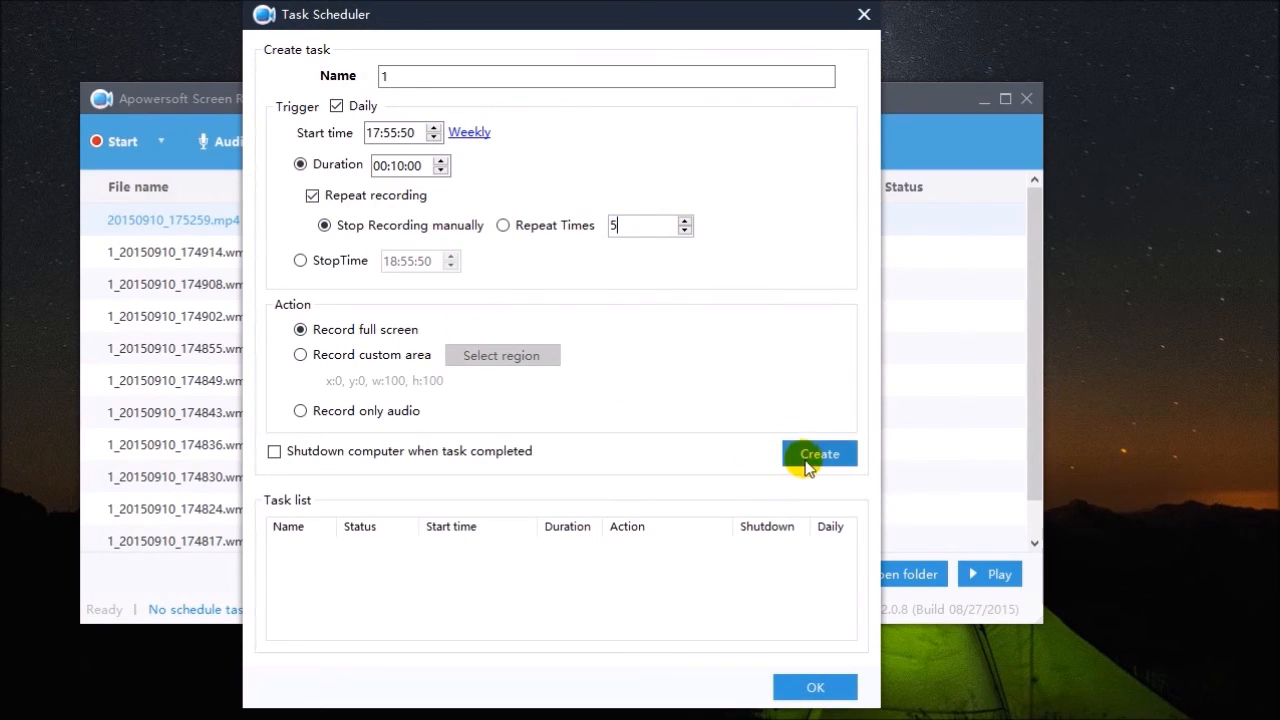
click(819, 453)
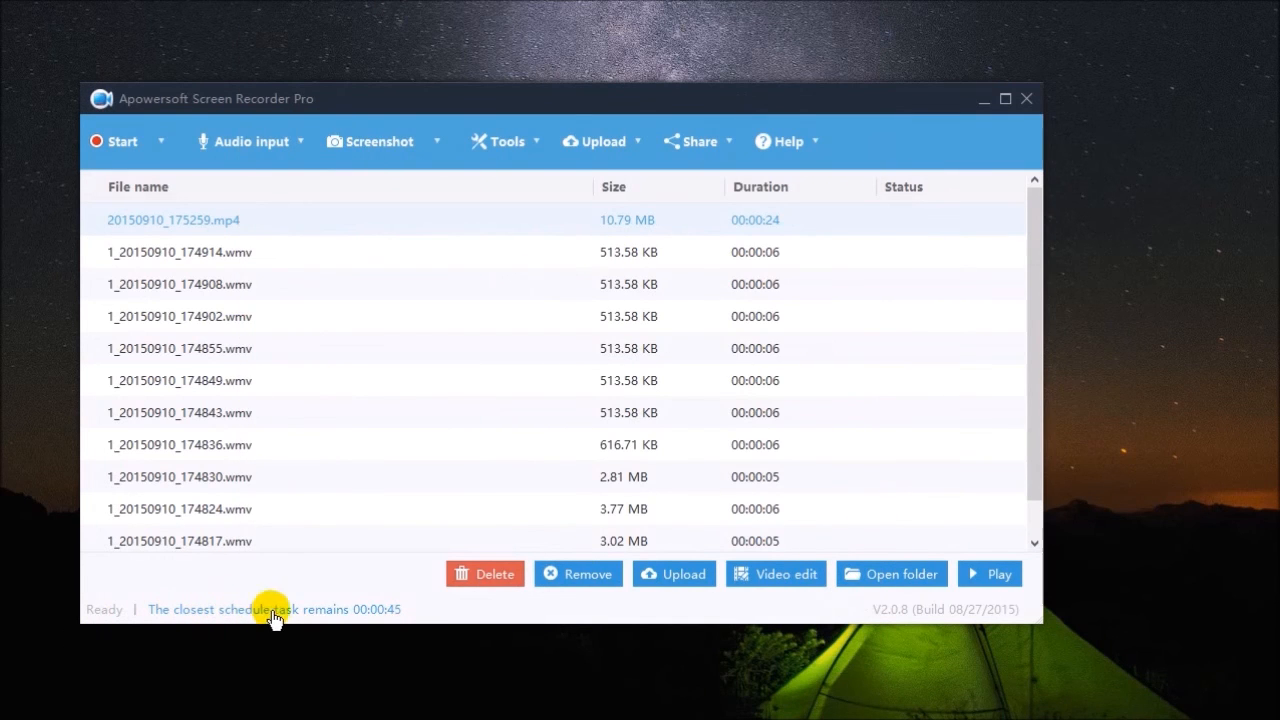
mouse_move(415, 609)
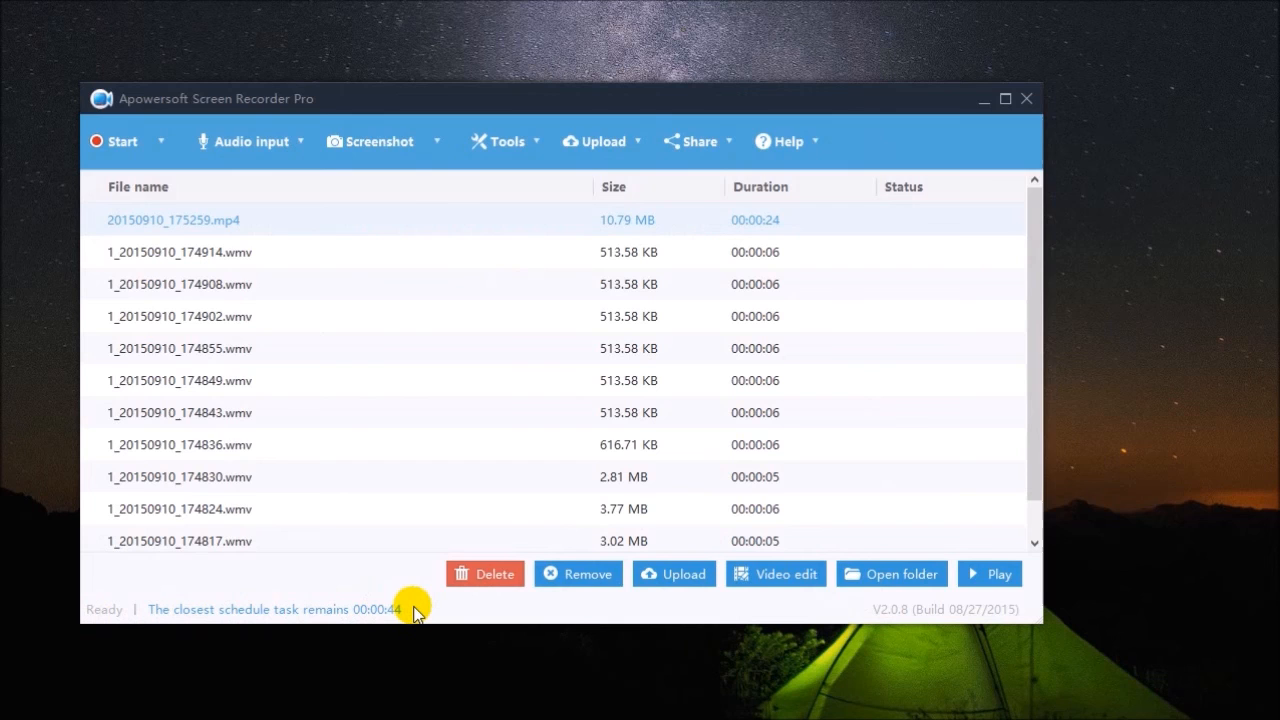